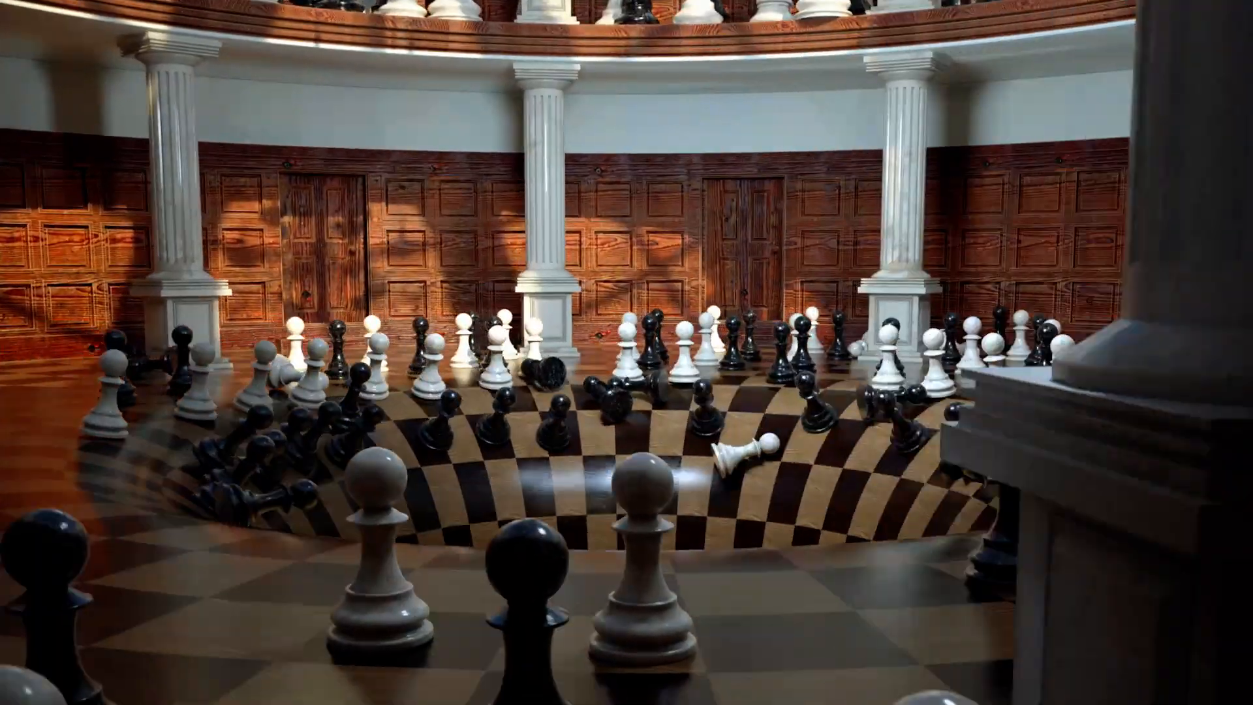
# Step: Load the project with Plane and Plane.1 carrying the white and black Mat materials
pyautogui.click(569, 32)
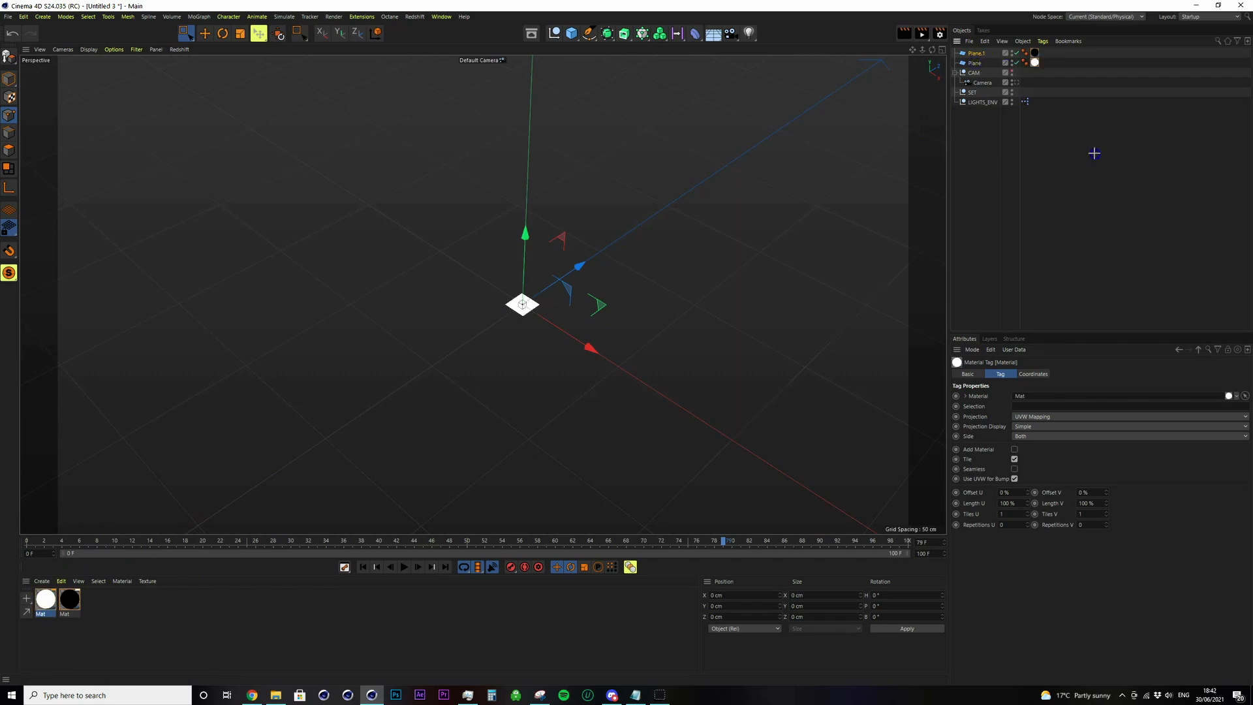
# Step: Place Plane and Plane.1 inside a new MoGraph Cloner in the Object Manager
pyautogui.click(976, 52)
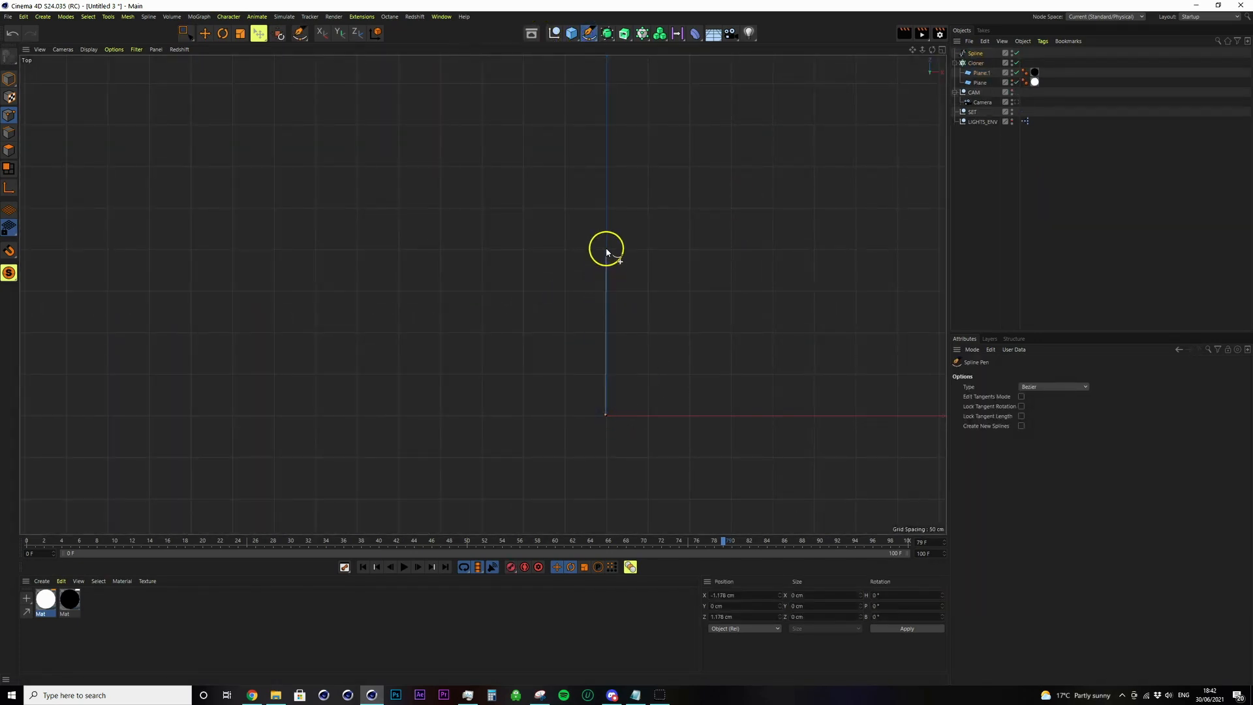
# Step: Draw a two-point Spline Pen line in Top view and snap its start to the origin
pyautogui.click(188, 34)
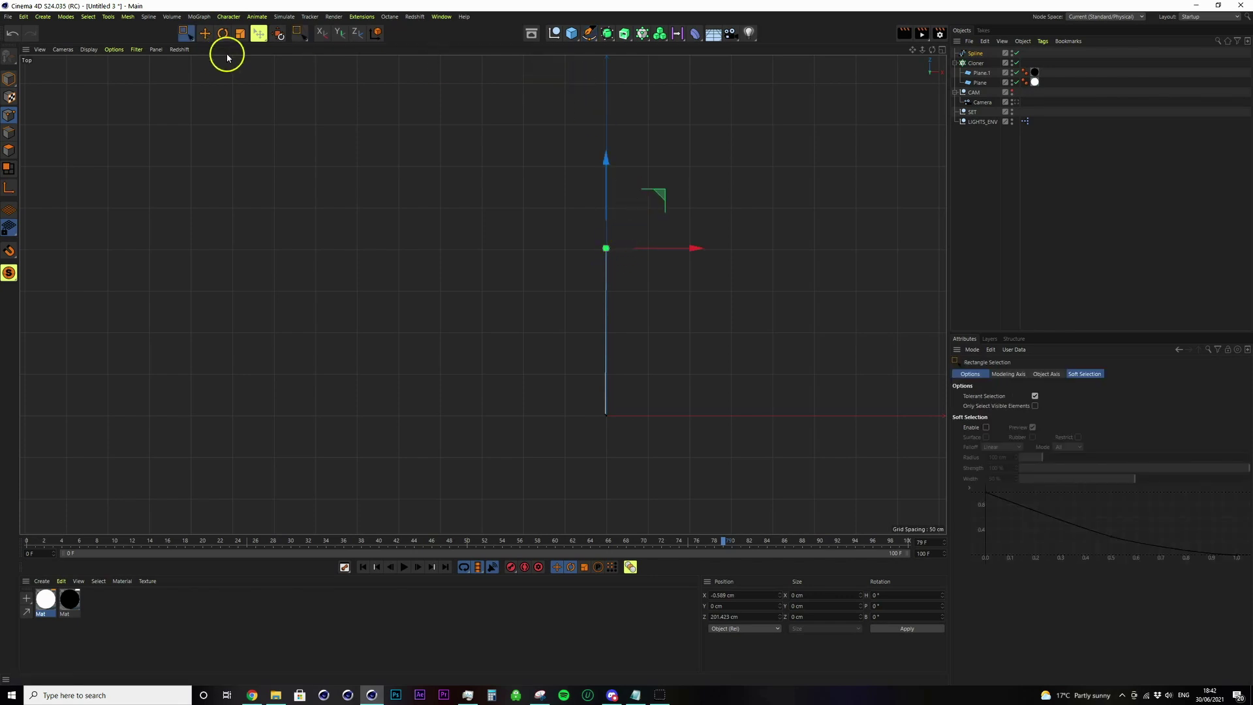
pyautogui.click(726, 595)
pyautogui.write('0')
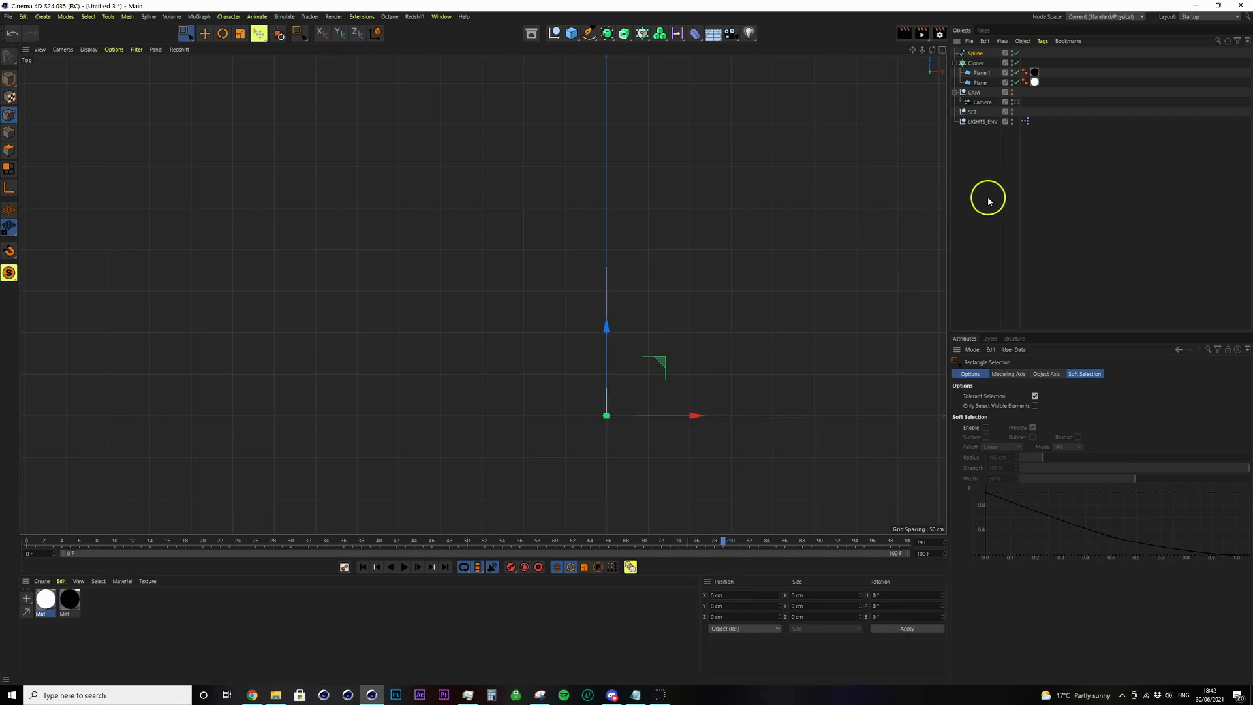
pyautogui.click(975, 63)
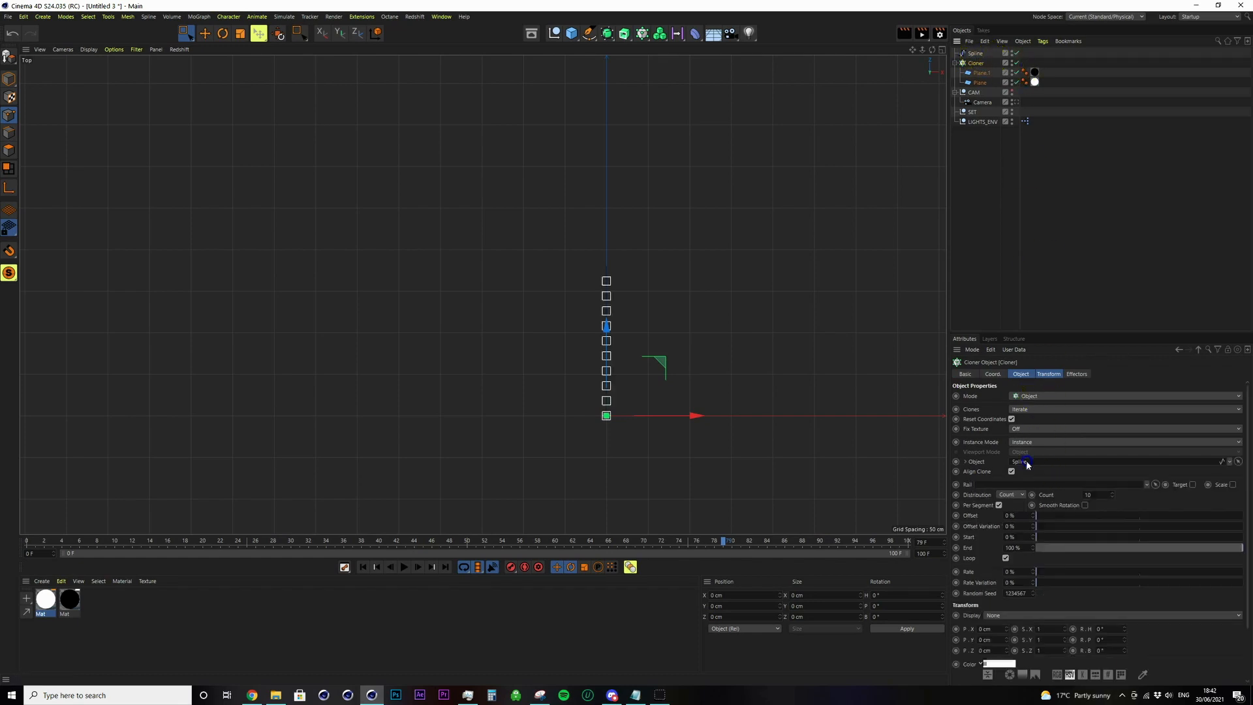
# Step: Set the Cloner to Object mode on the Spline so the planes tile the line, then play
pyautogui.click(1094, 493)
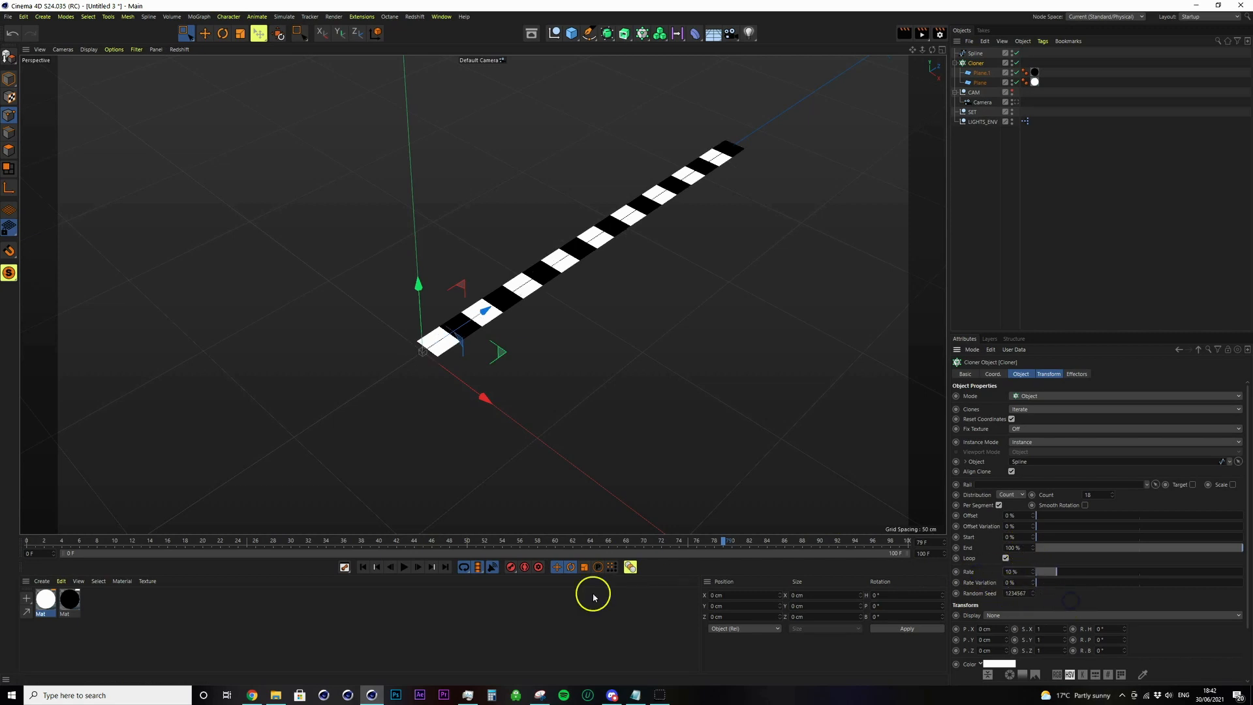
pyautogui.click(403, 566)
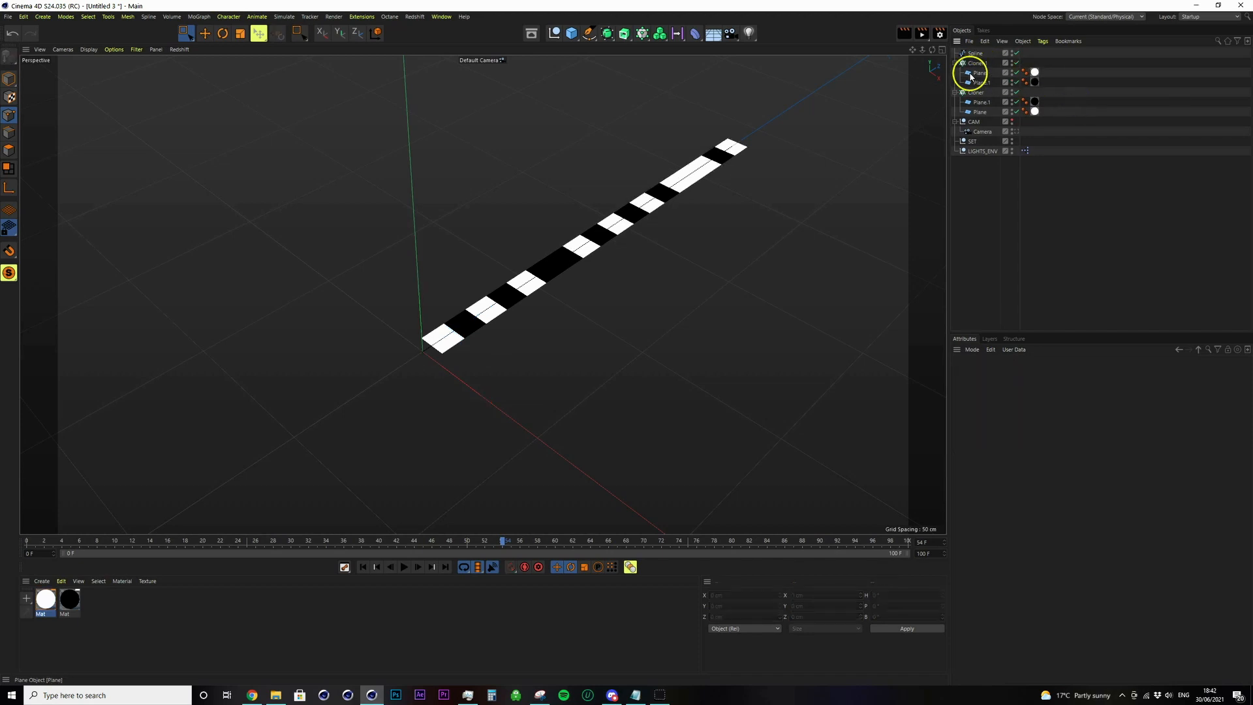
# Step: Nest both strip Cloners in a Linear Cloner with Count 54 and P.X 10 cm offset
pyautogui.click(976, 62)
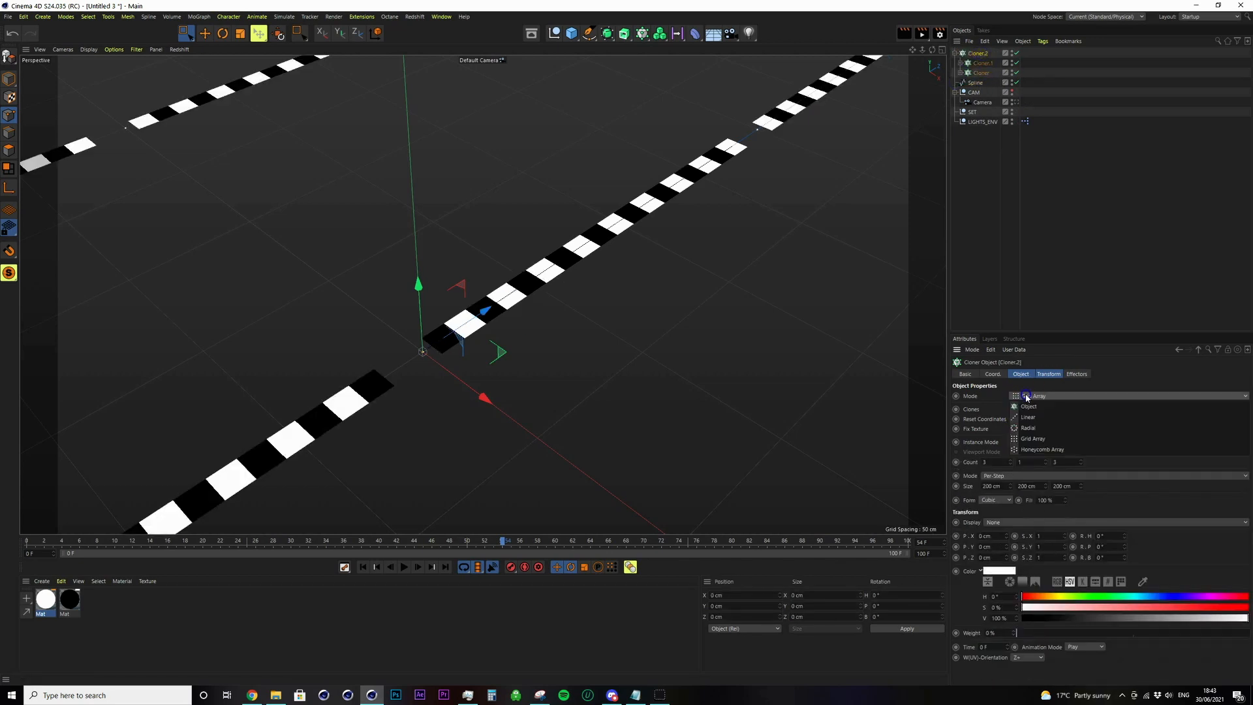
pyautogui.click(1029, 416)
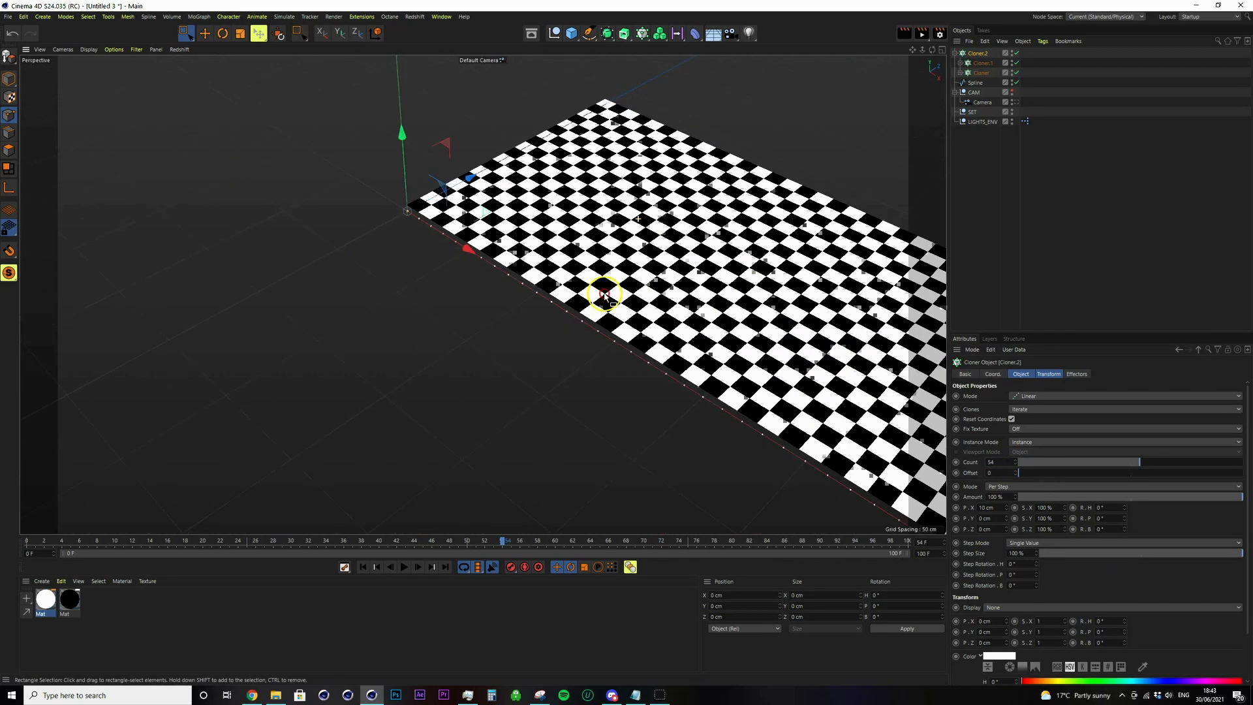
pyautogui.moveTo(603, 291); pyautogui.dragTo(706, 289)
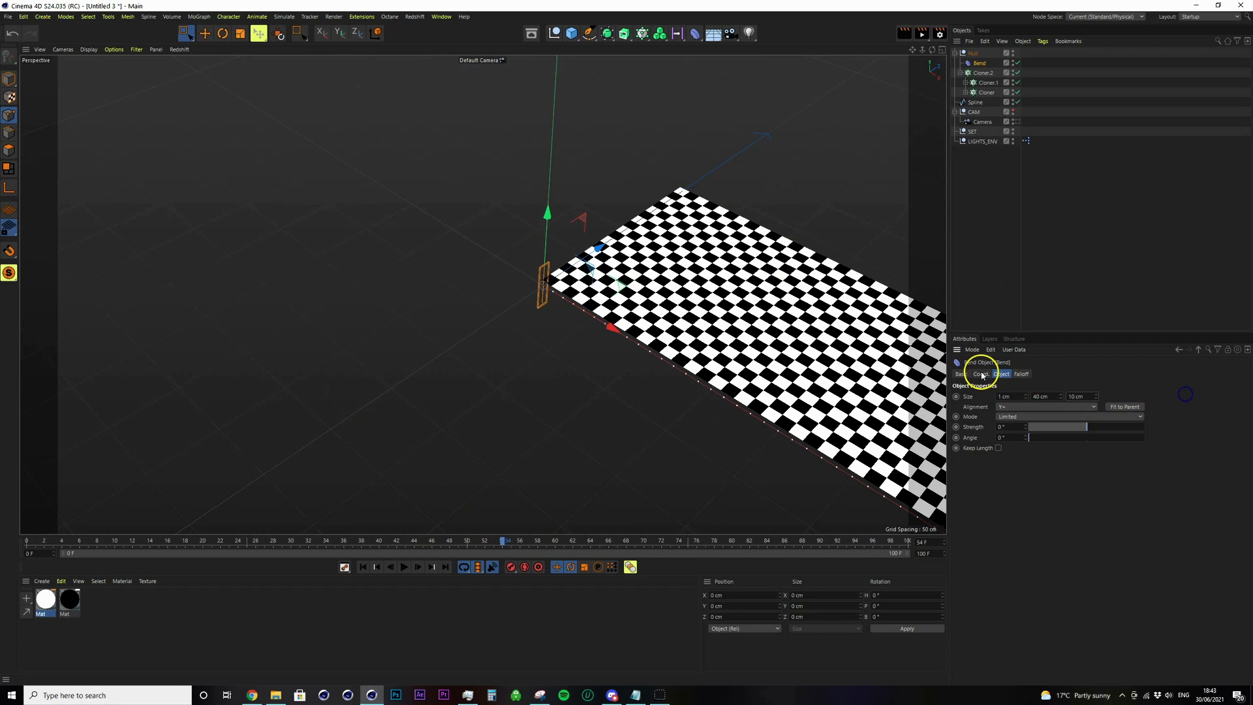
# Step: Rotate the Bend deformer 90°/-90°, set Strength 80°, and adjust the Spline's P.Z
pyautogui.click(981, 374)
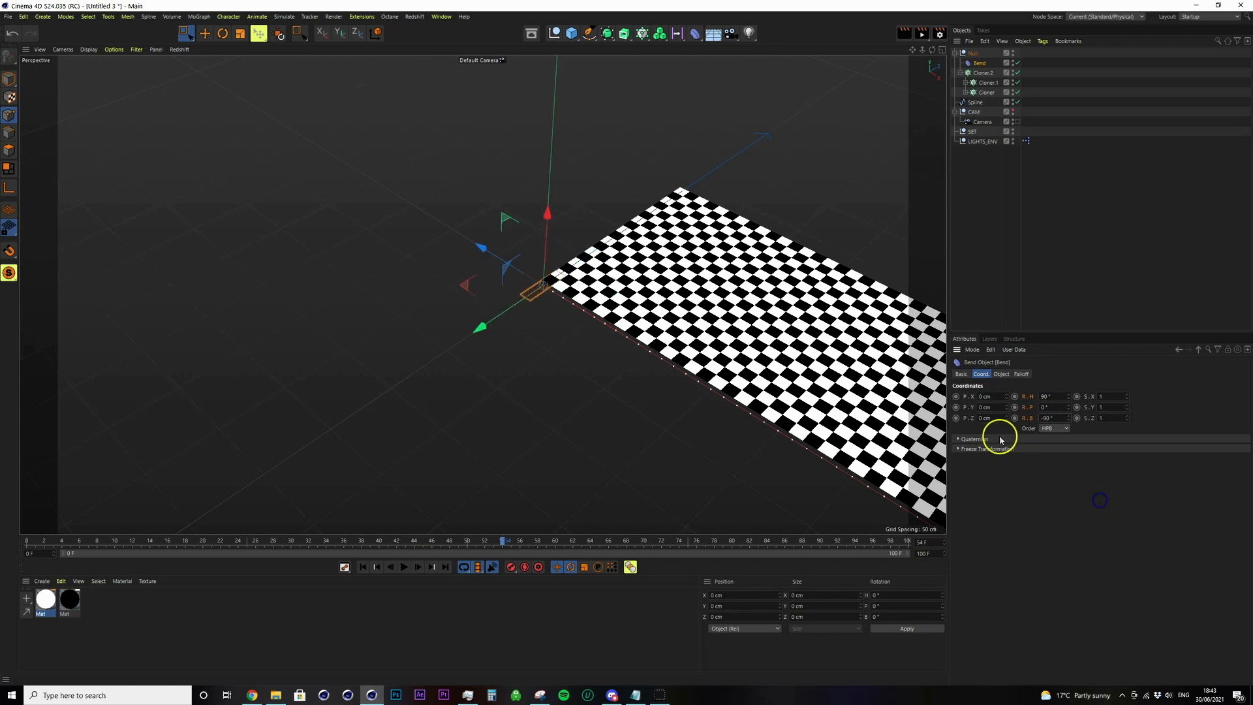
pyautogui.click(1001, 373)
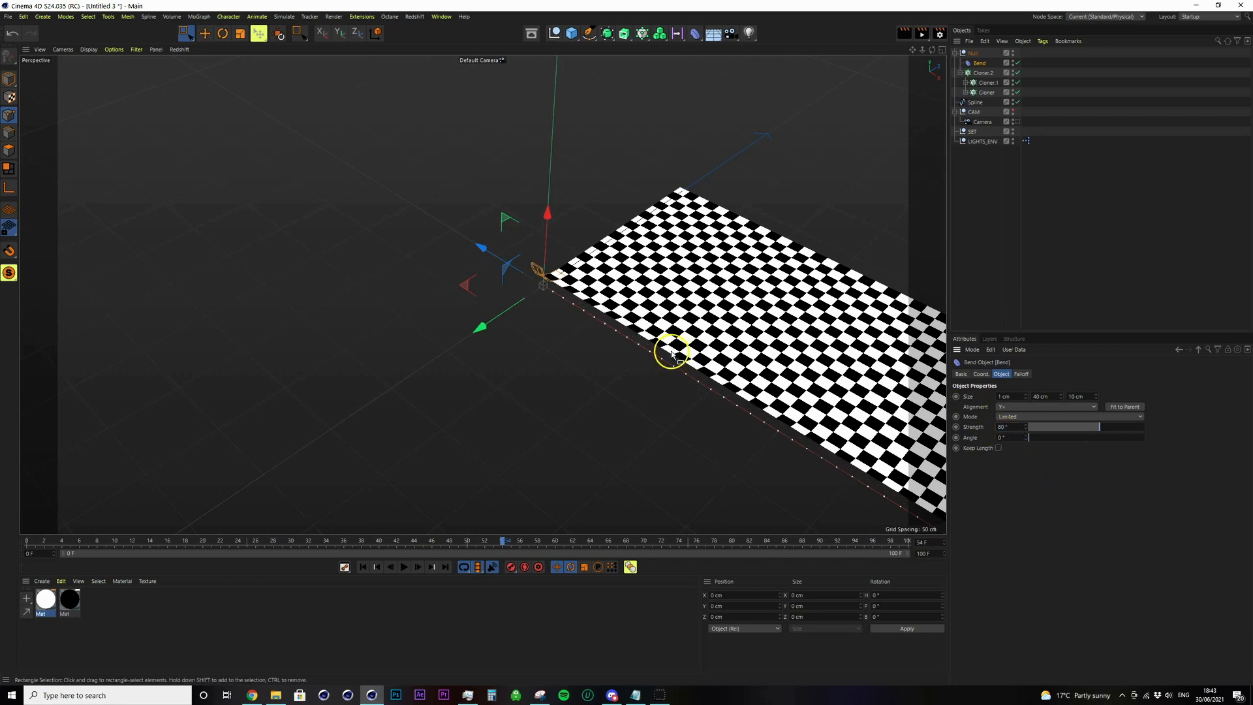
pyautogui.moveTo(671, 351); pyautogui.dragTo(829, 223)
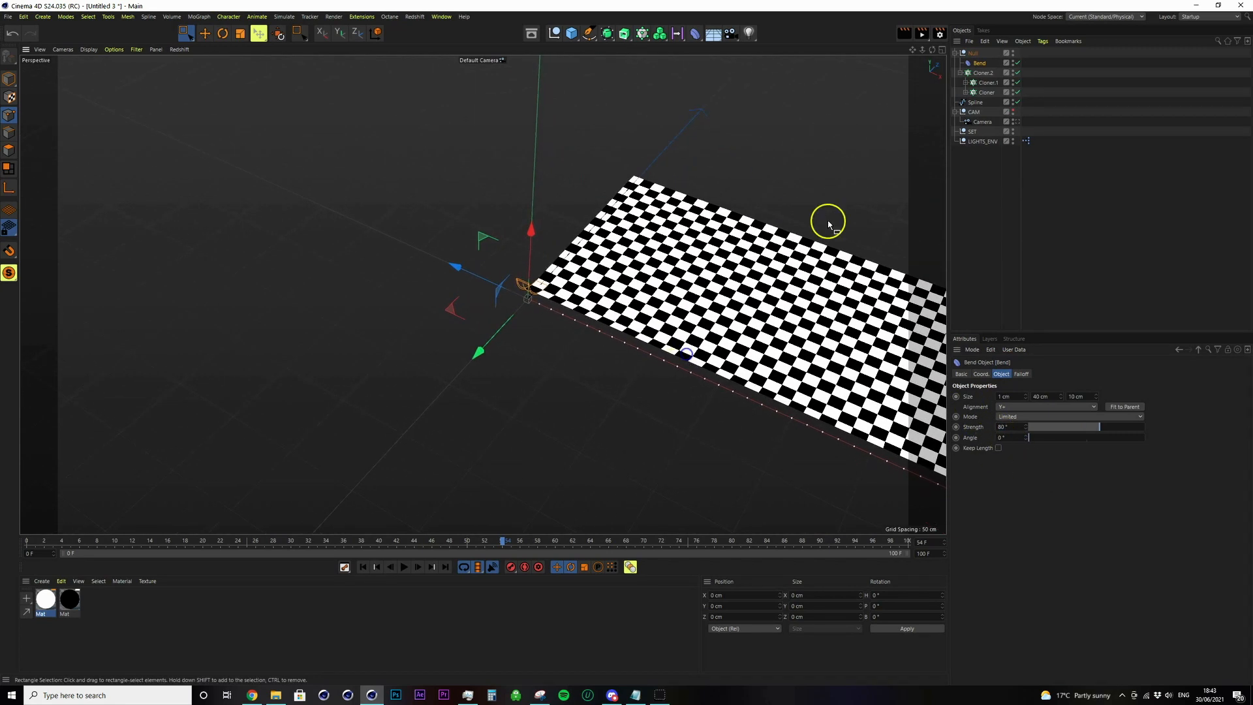
pyautogui.click(973, 102)
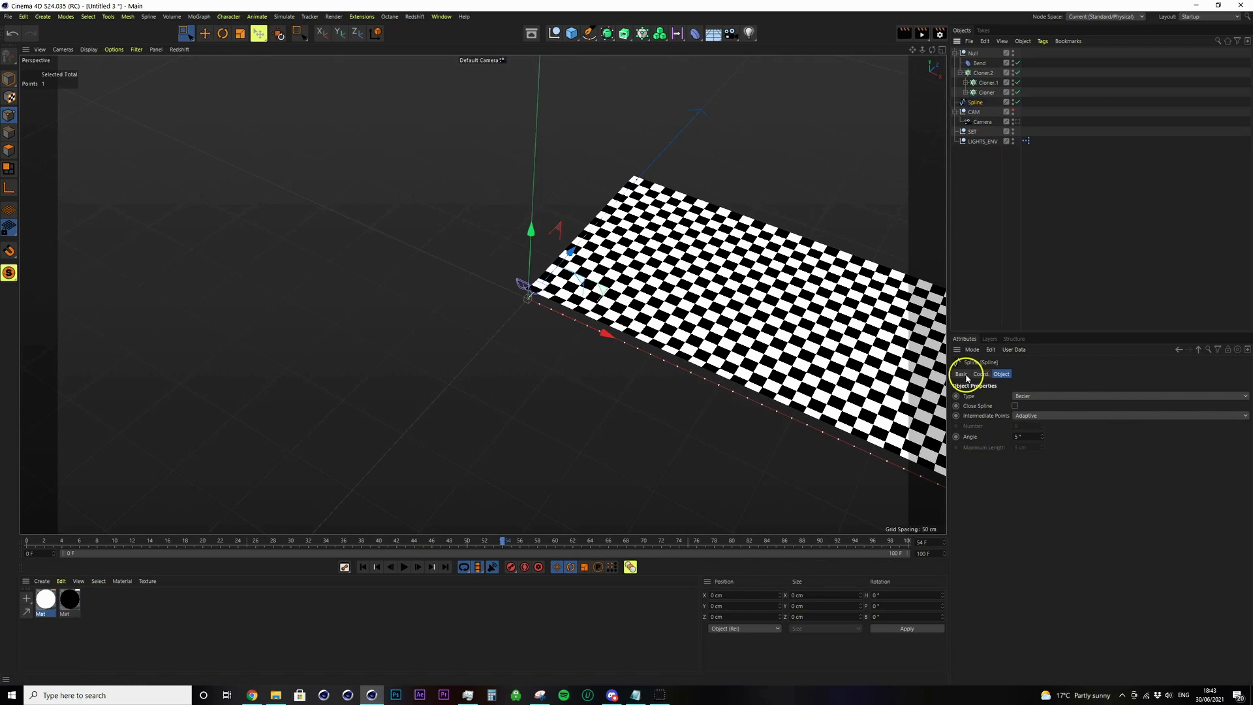
pyautogui.click(980, 373)
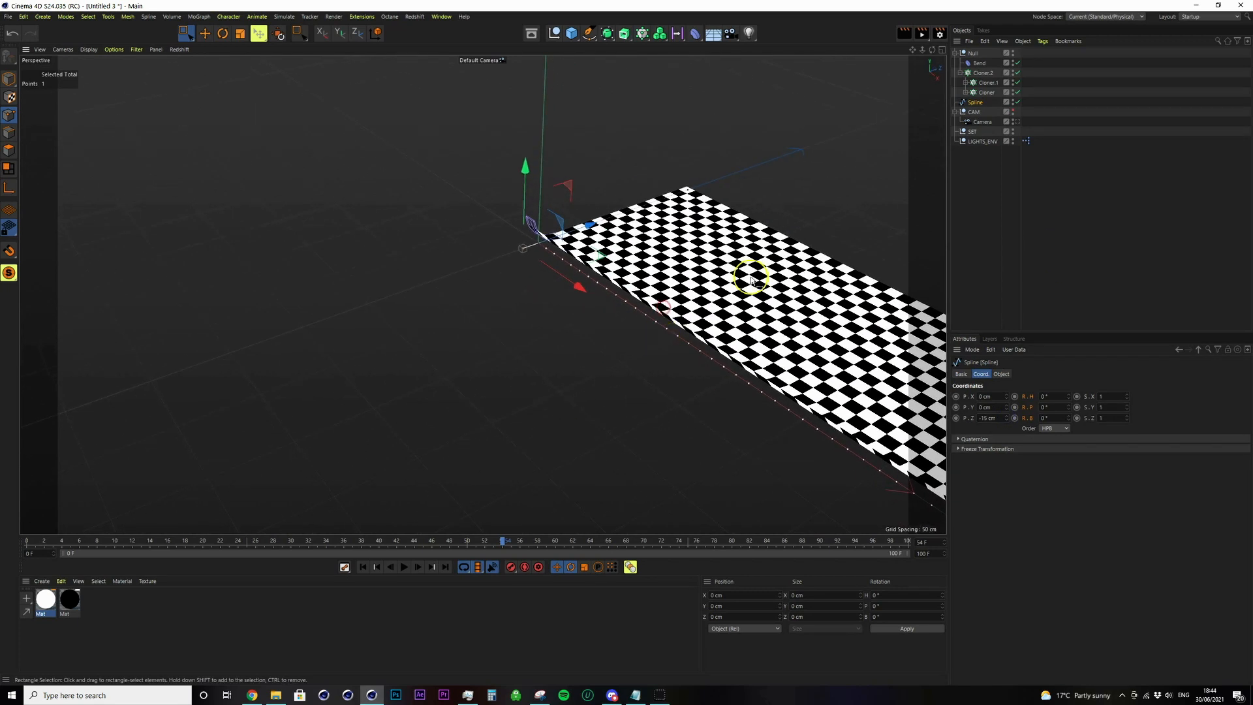
# Step: Add a Circle spline and assign it to a Spline Wrap deformer under the Null
pyautogui.click(585, 32)
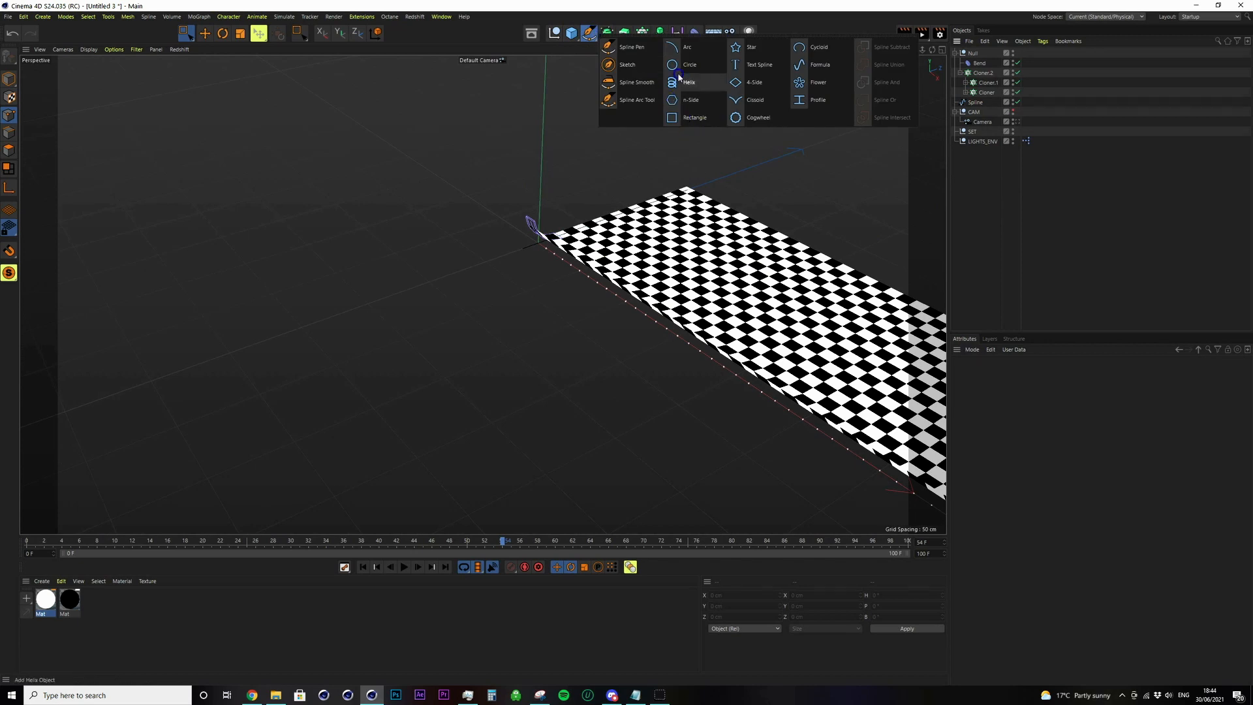
pyautogui.click(672, 65)
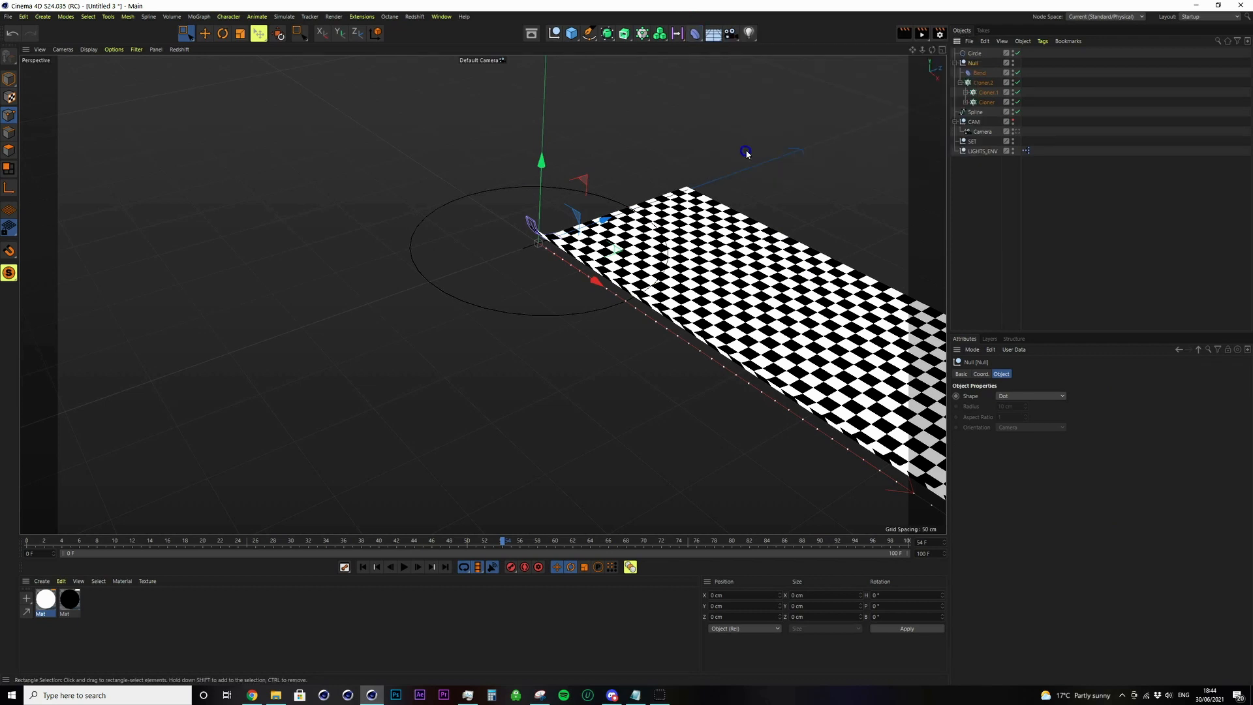
pyautogui.click(978, 91)
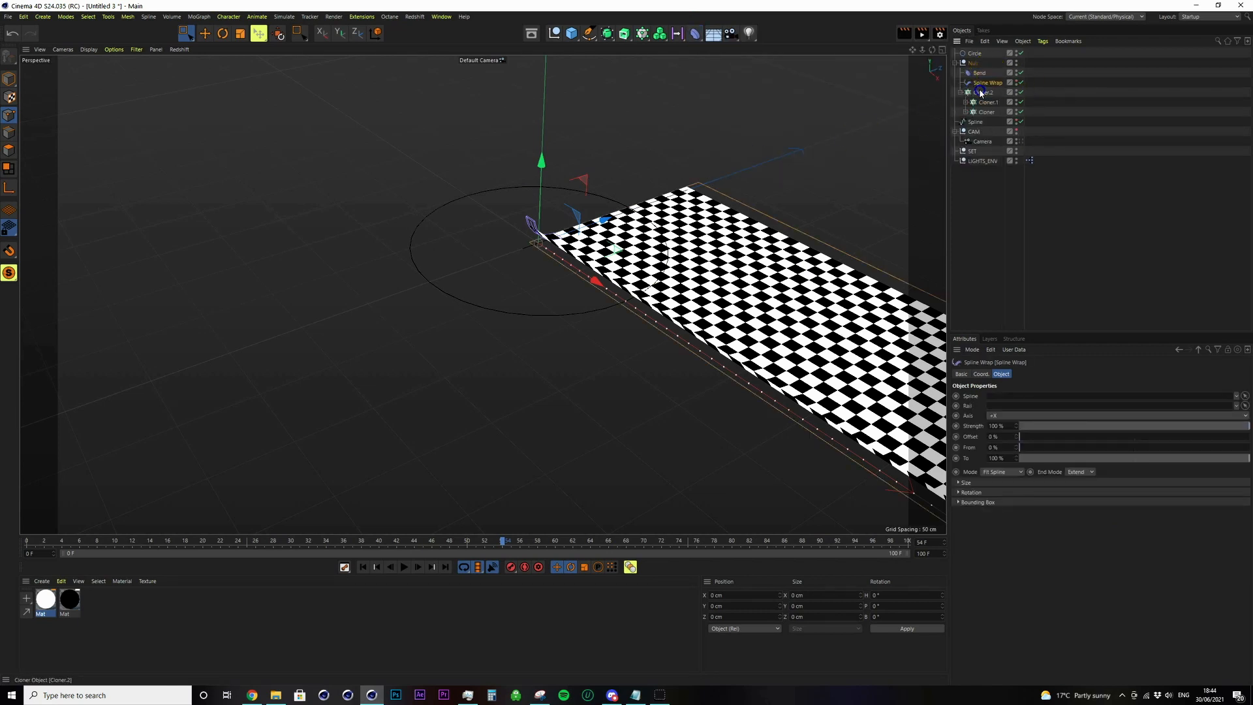
pyautogui.click(974, 52)
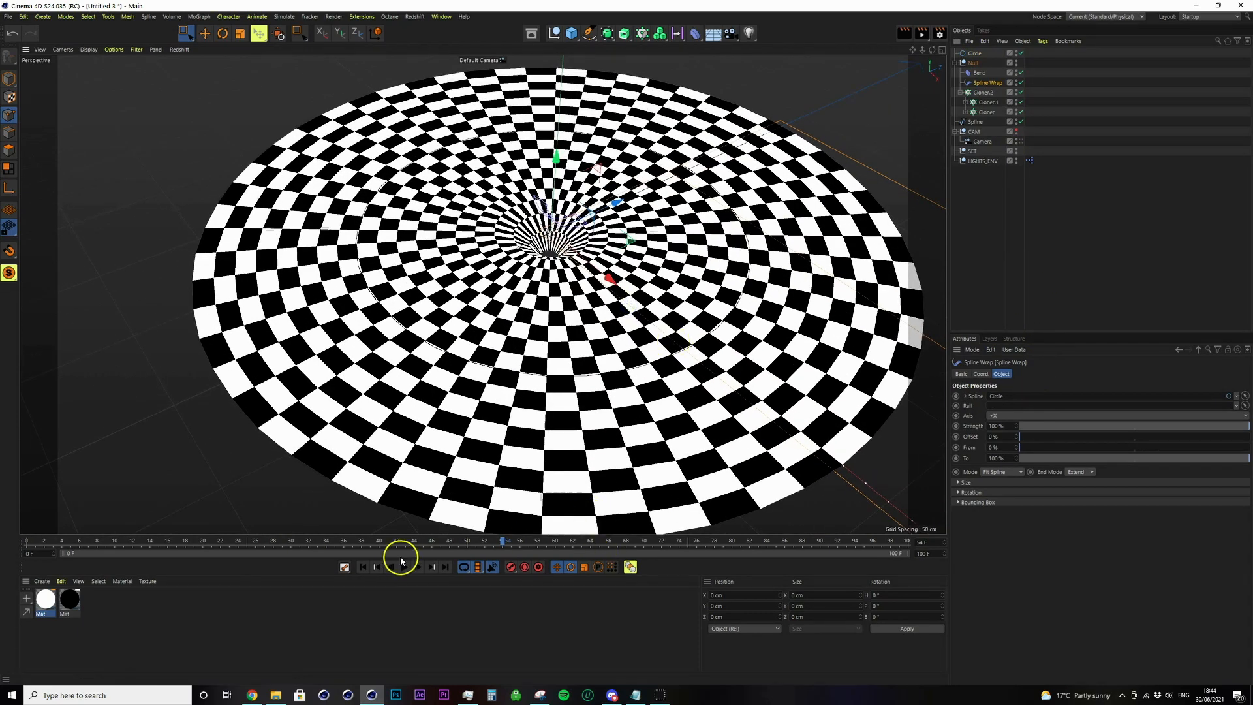
# Step: Play the animation to watch the checkerboard wrap into a round disc
pyautogui.click(404, 566)
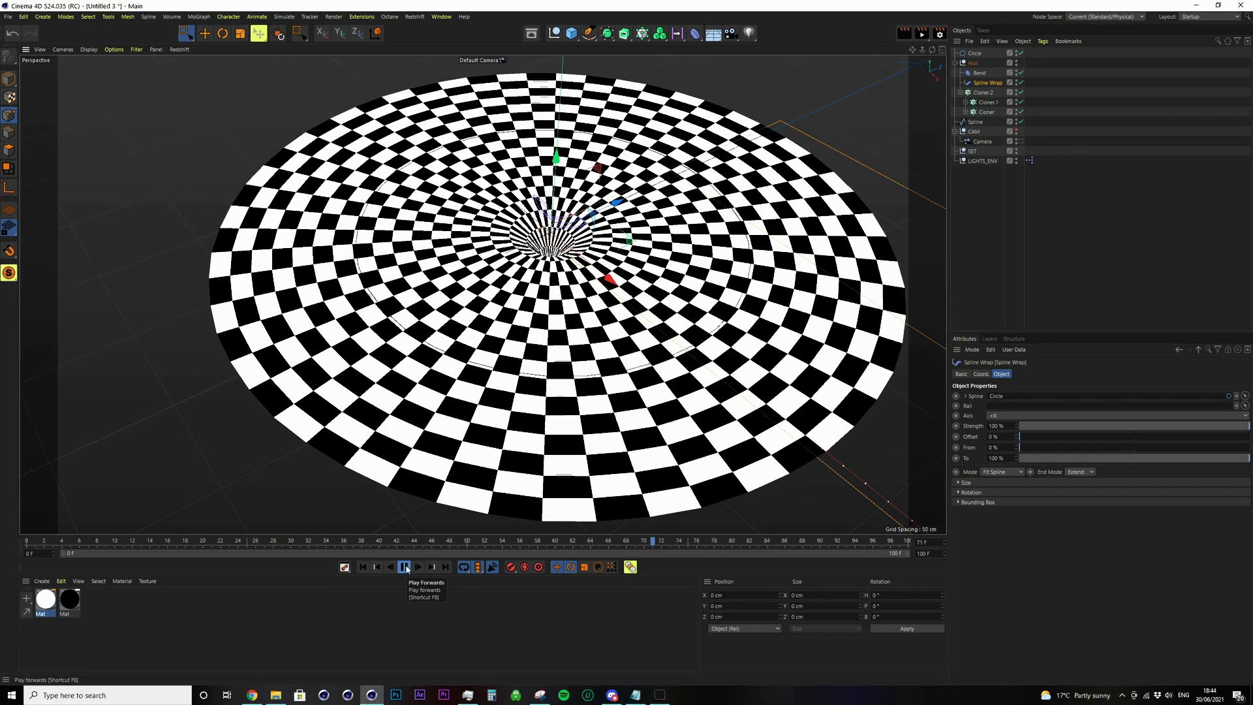
pyautogui.click(404, 566)
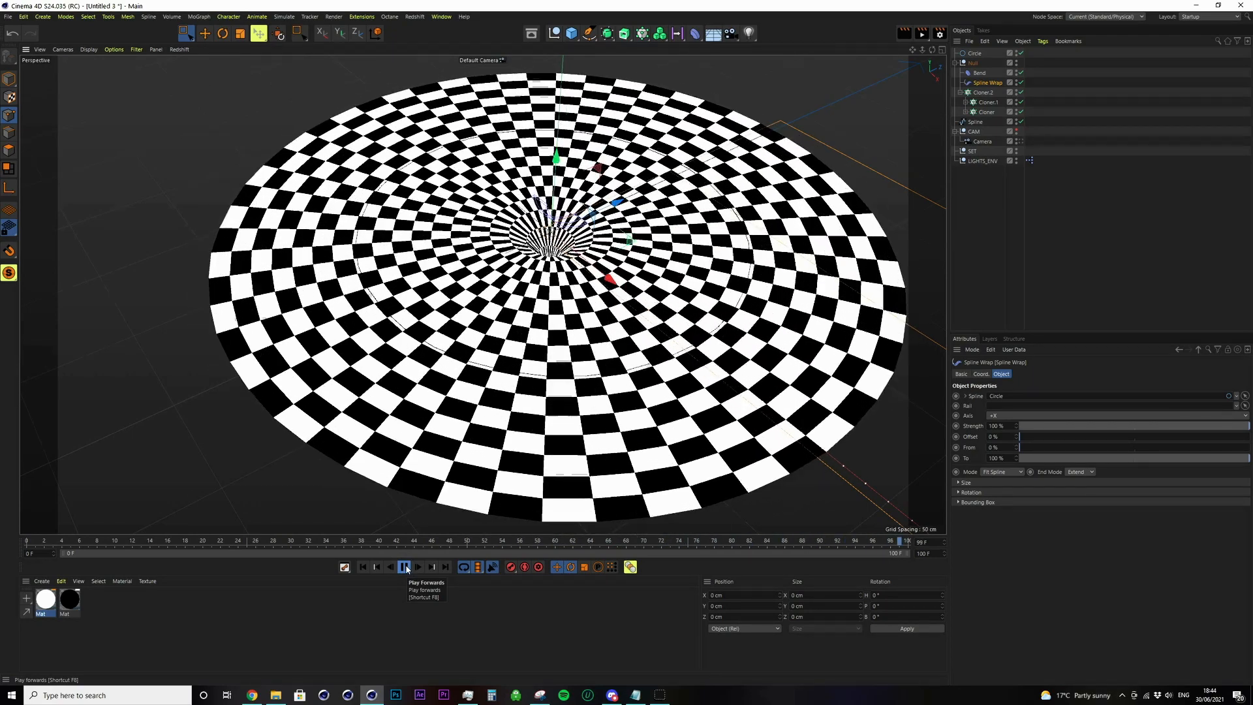
pyautogui.click(403, 566)
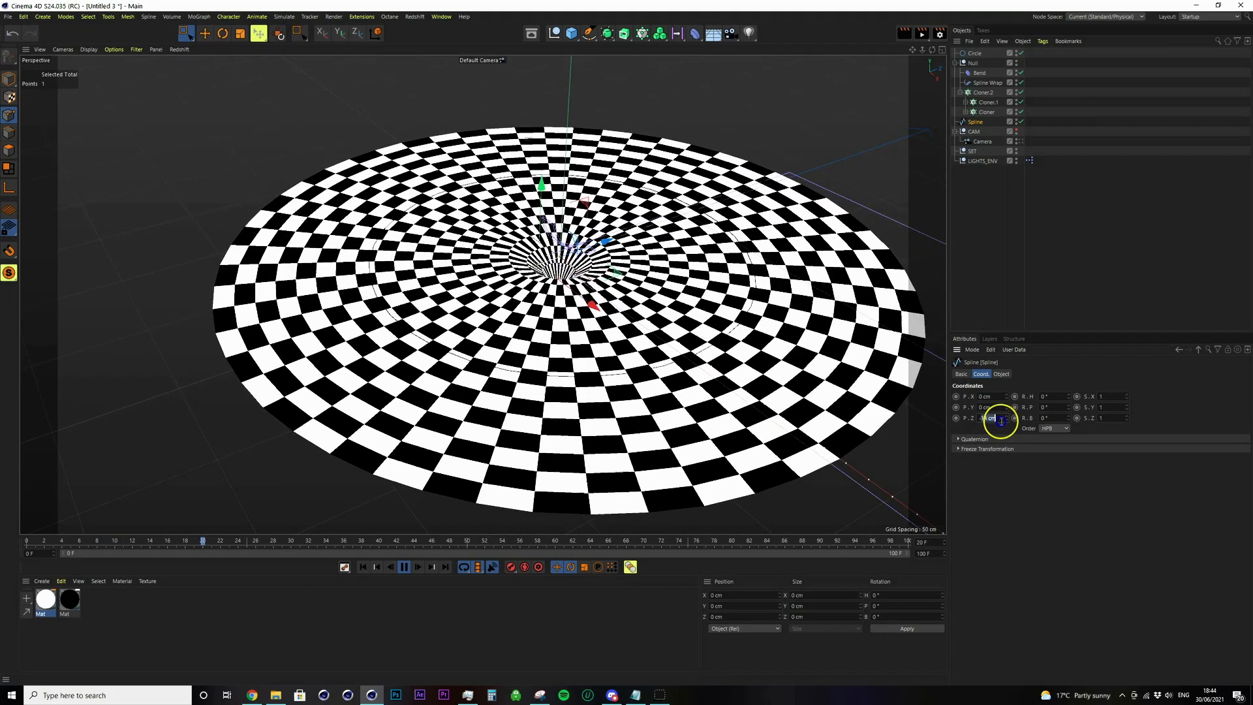
# Step: Shift the Spline's and Bend deformer's P.Z until a funnel hole opens at the centre
pyautogui.click(984, 91)
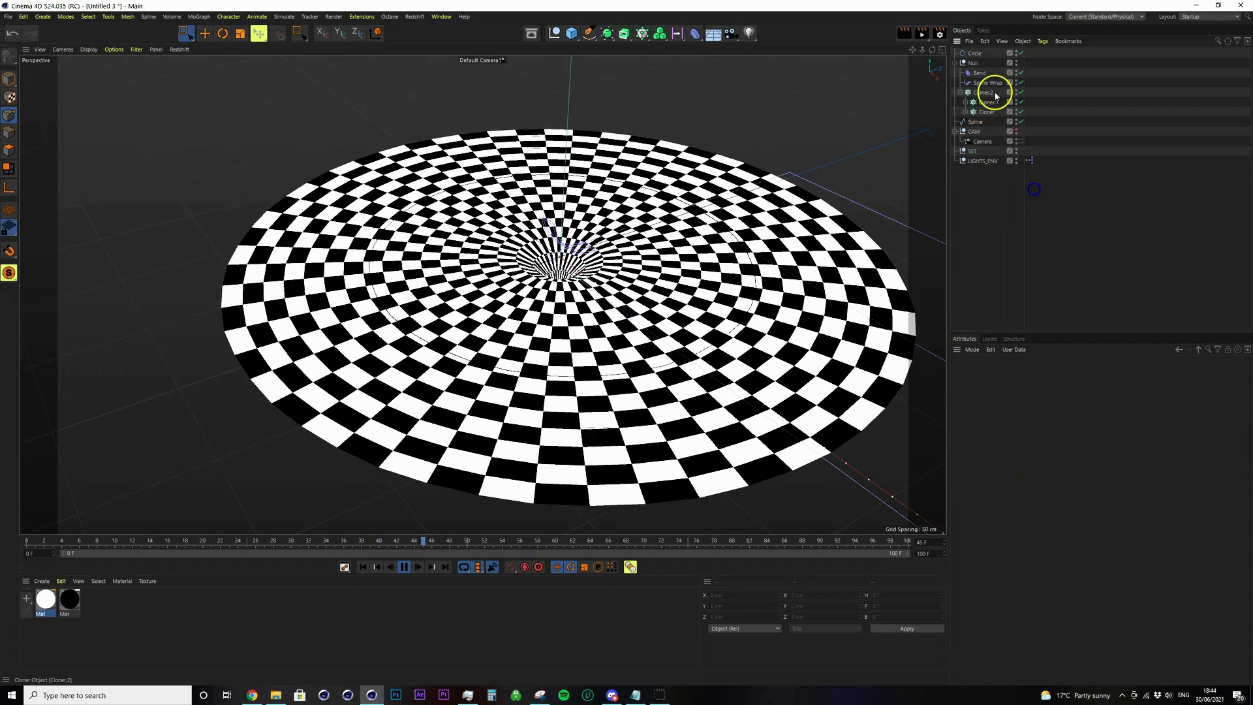
pyautogui.click(977, 73)
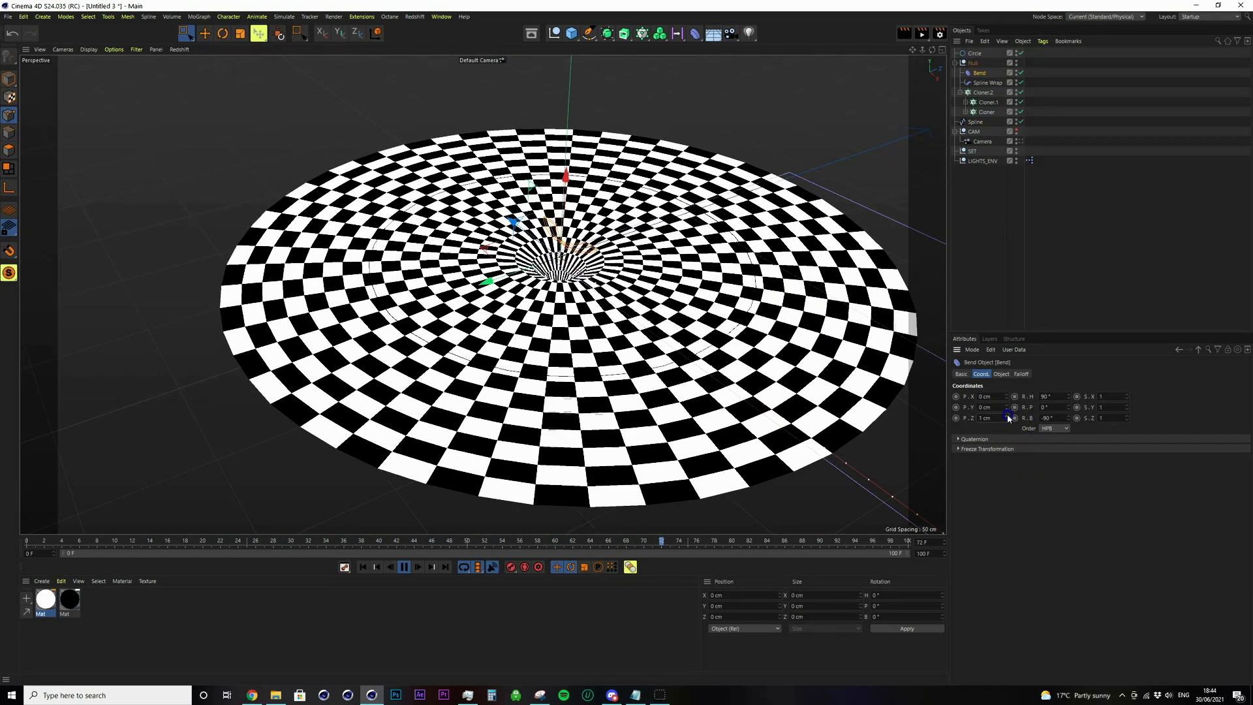
pyautogui.moveTo(986, 417); pyautogui.dragTo(1010, 418)
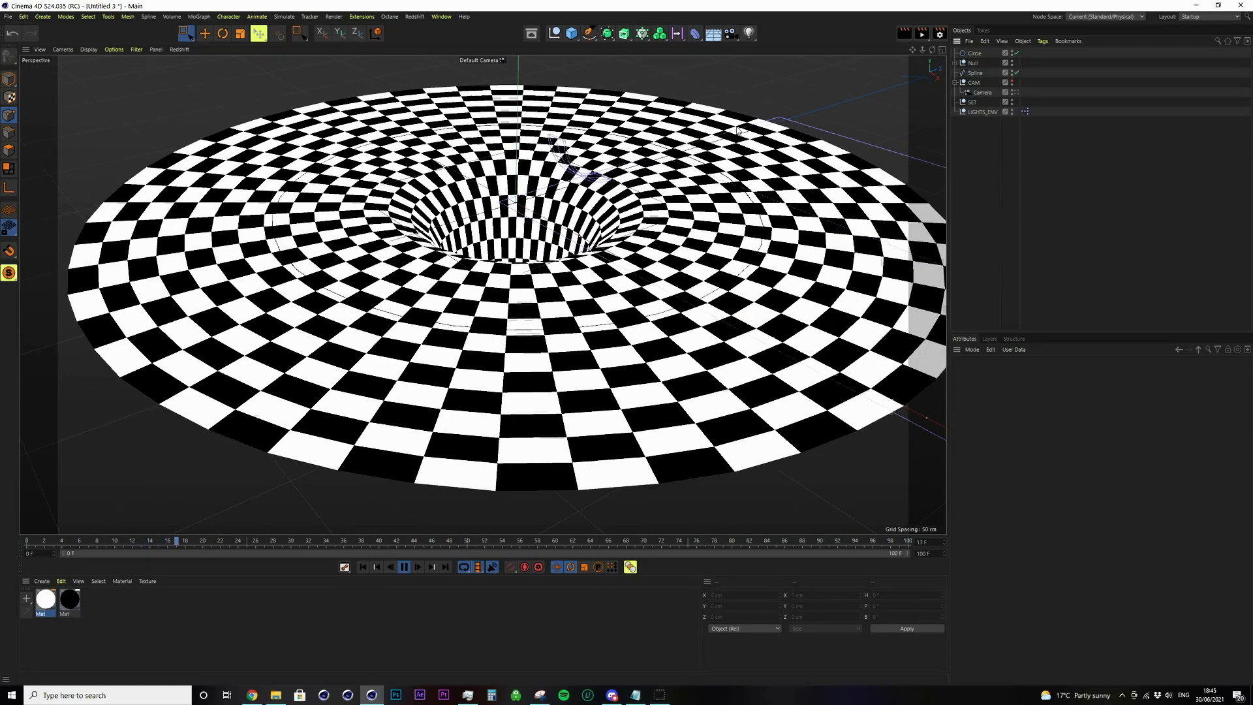
# Step: Move the rigid-body Cube onto the disc's left side, around Z −110 cm
pyautogui.click(404, 566)
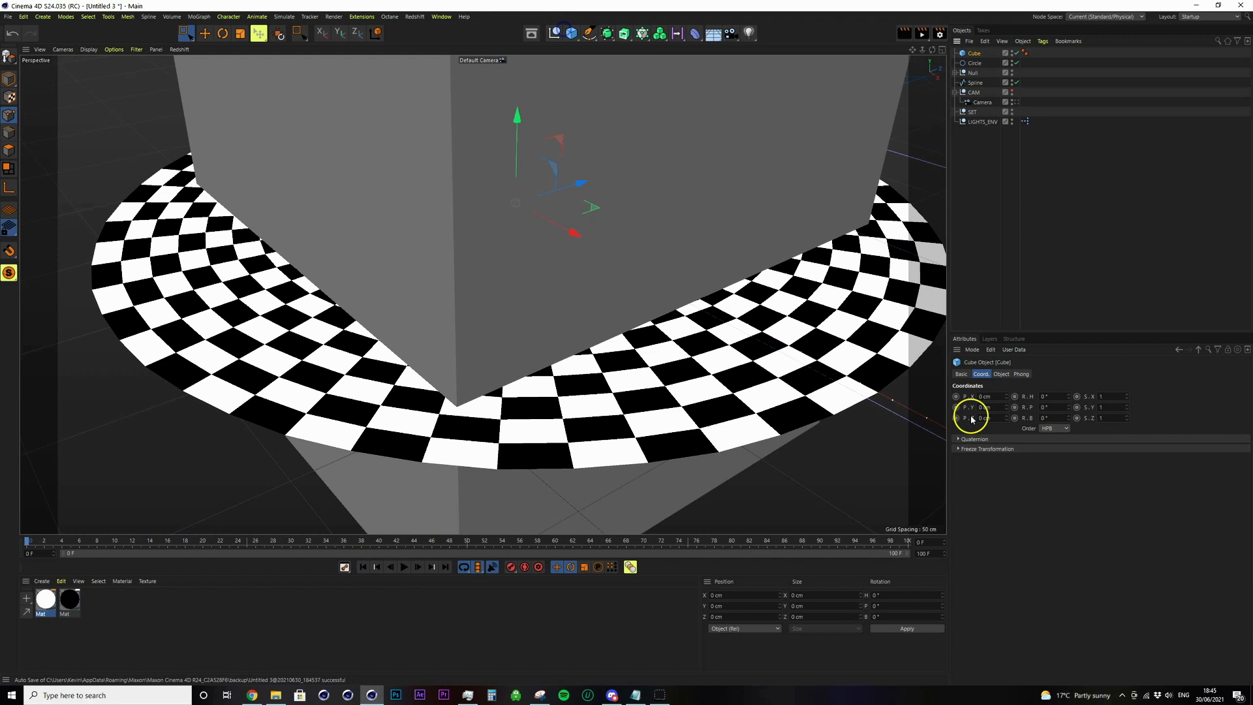
pyautogui.click(1001, 373)
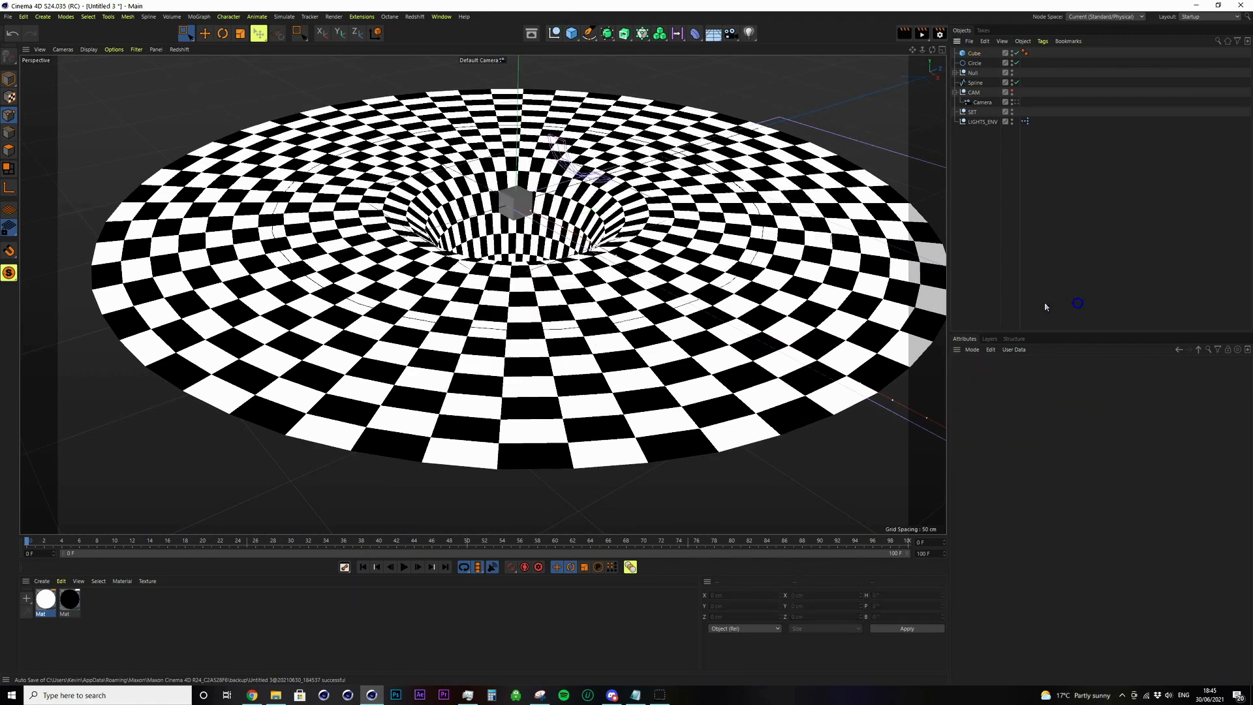
pyautogui.click(973, 52)
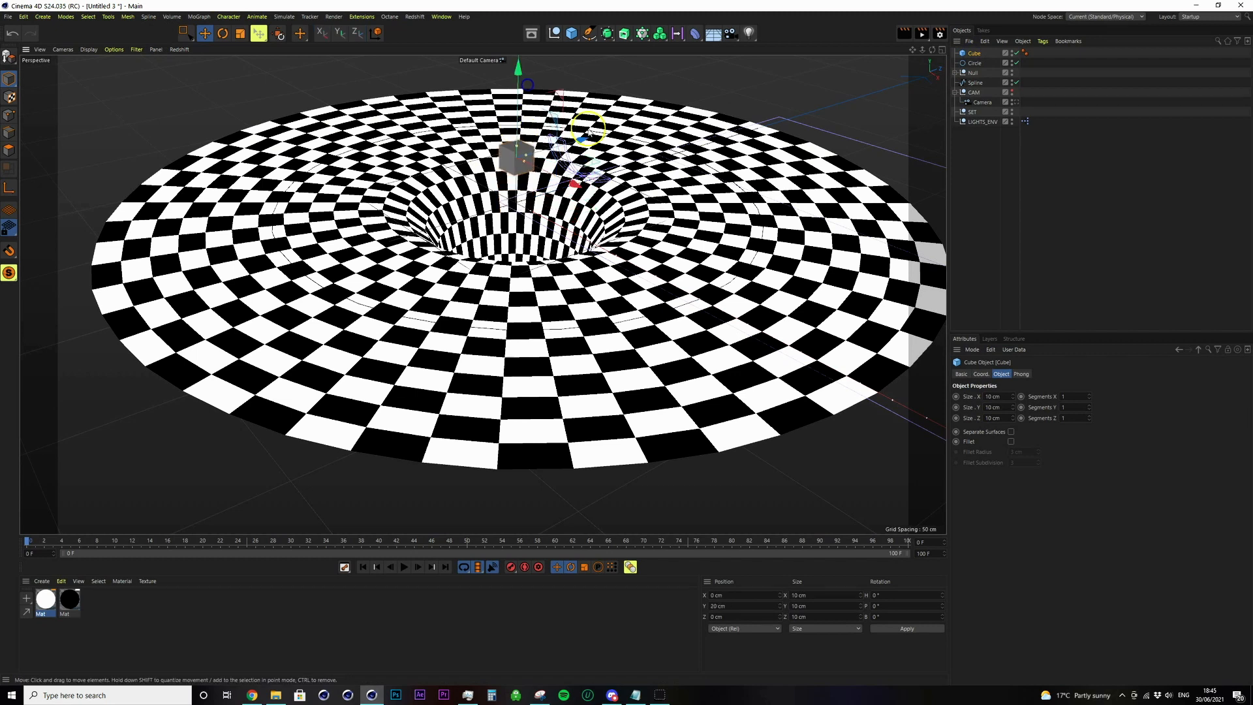
pyautogui.moveTo(516, 156); pyautogui.dragTo(263, 223)
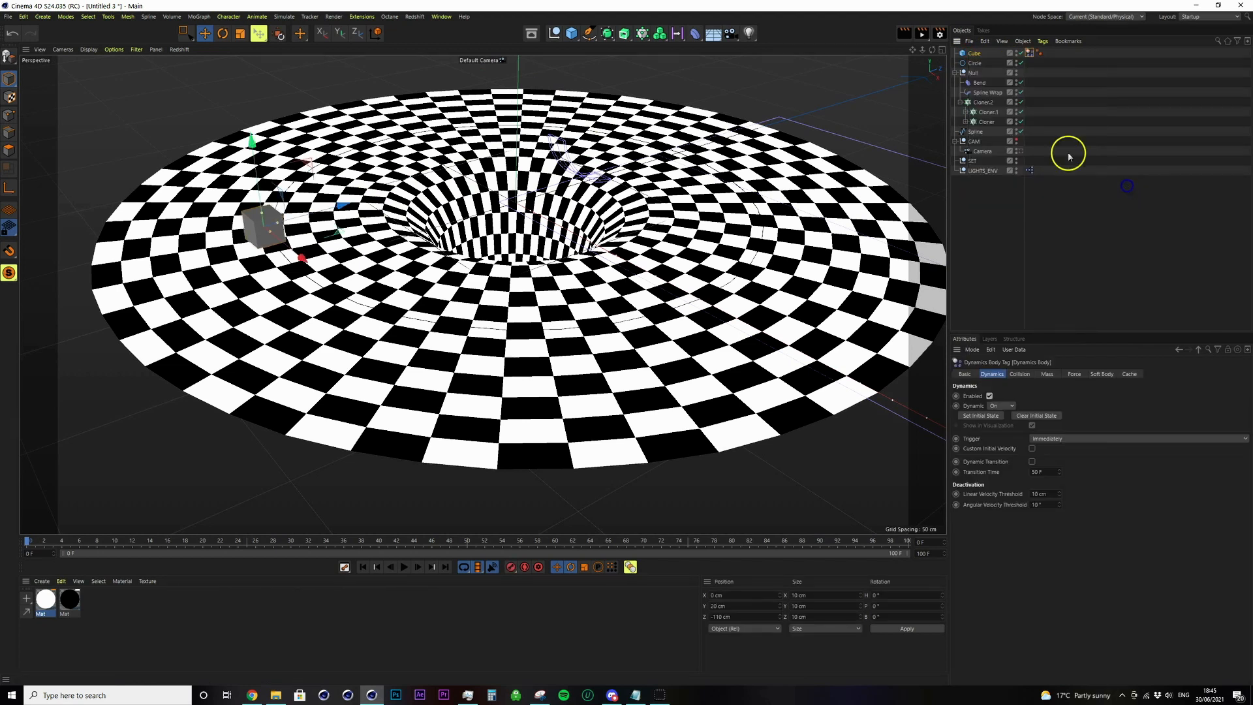
# Step: Add Collider tags via the Null's context menu and run the simulation
pyautogui.rightClick(968, 73)
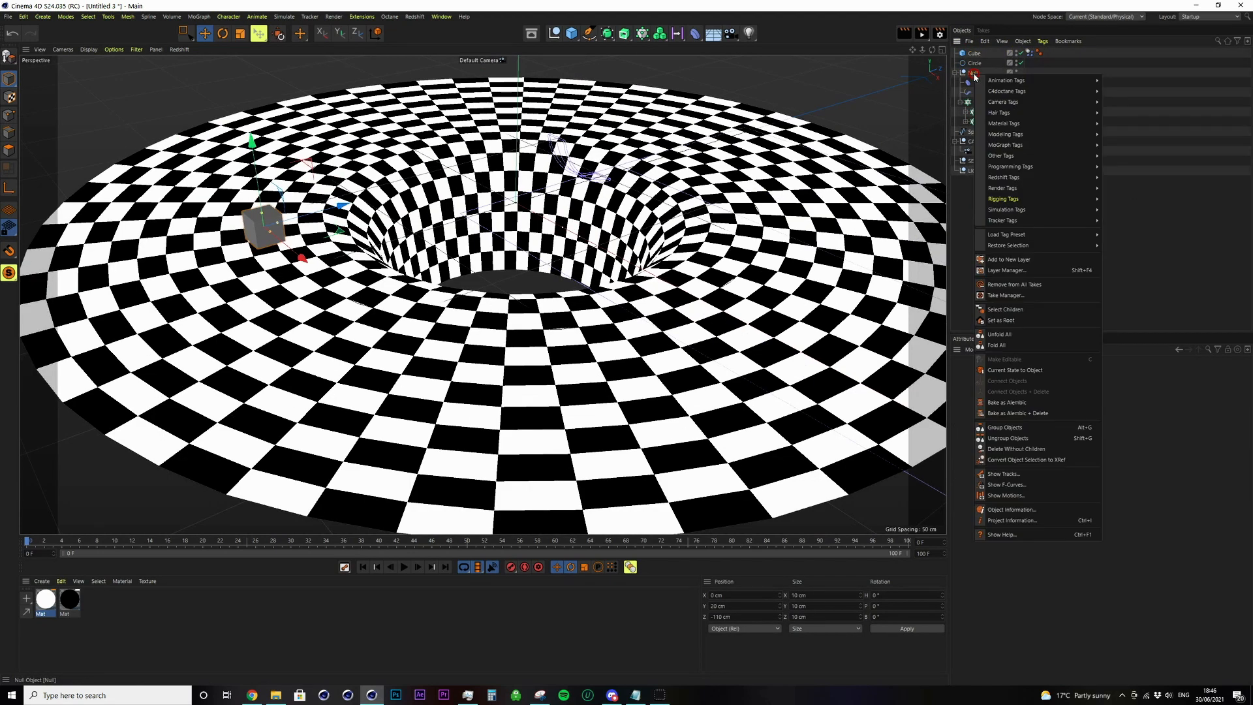
pyautogui.moveTo(1007, 209)
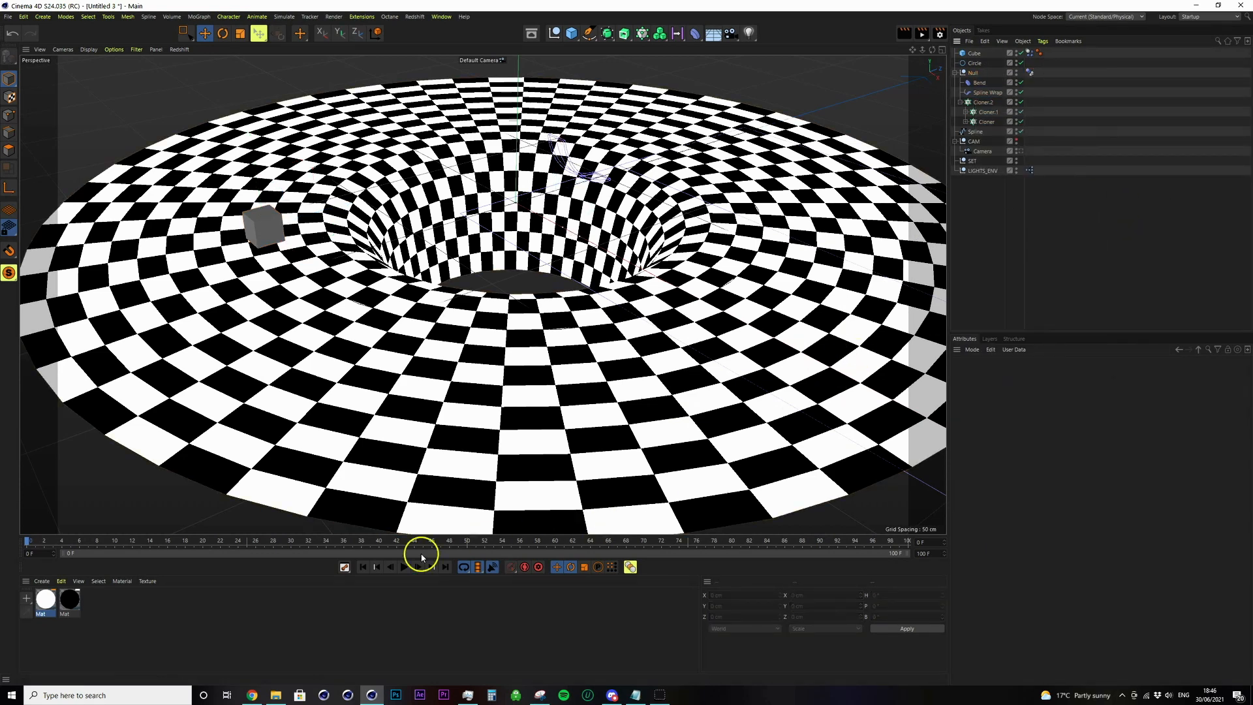
pyautogui.click(403, 566)
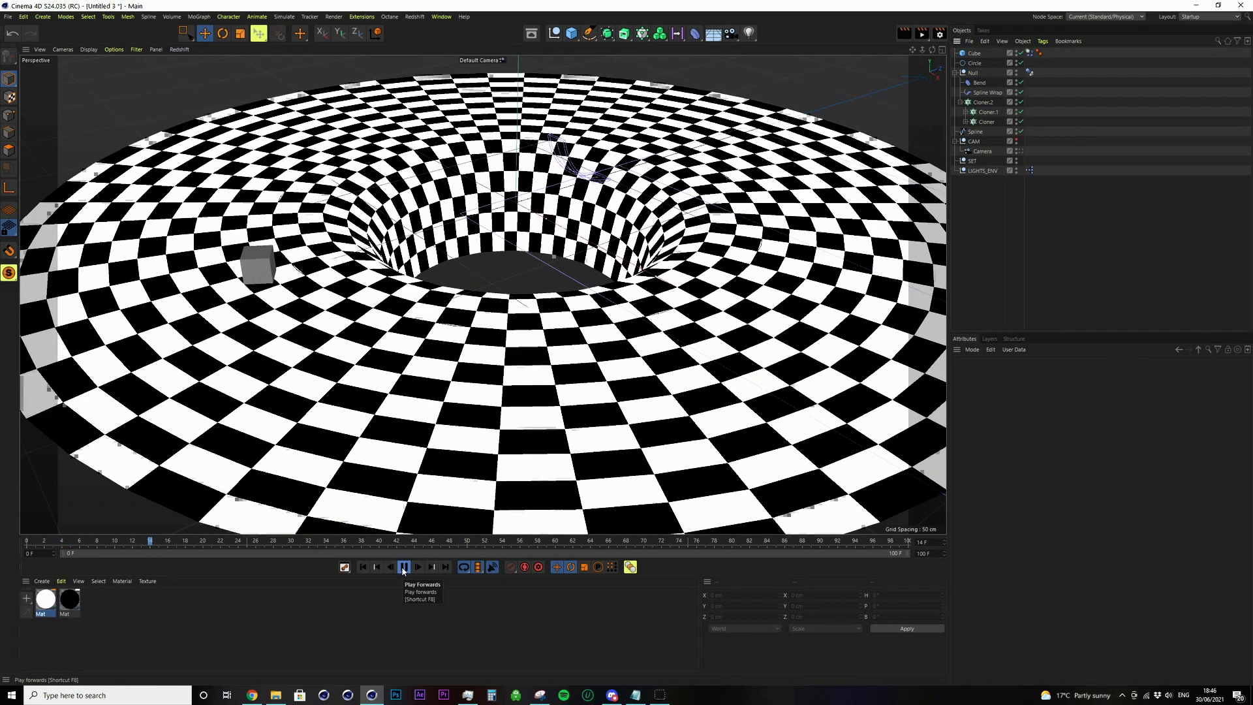
pyautogui.click(404, 566)
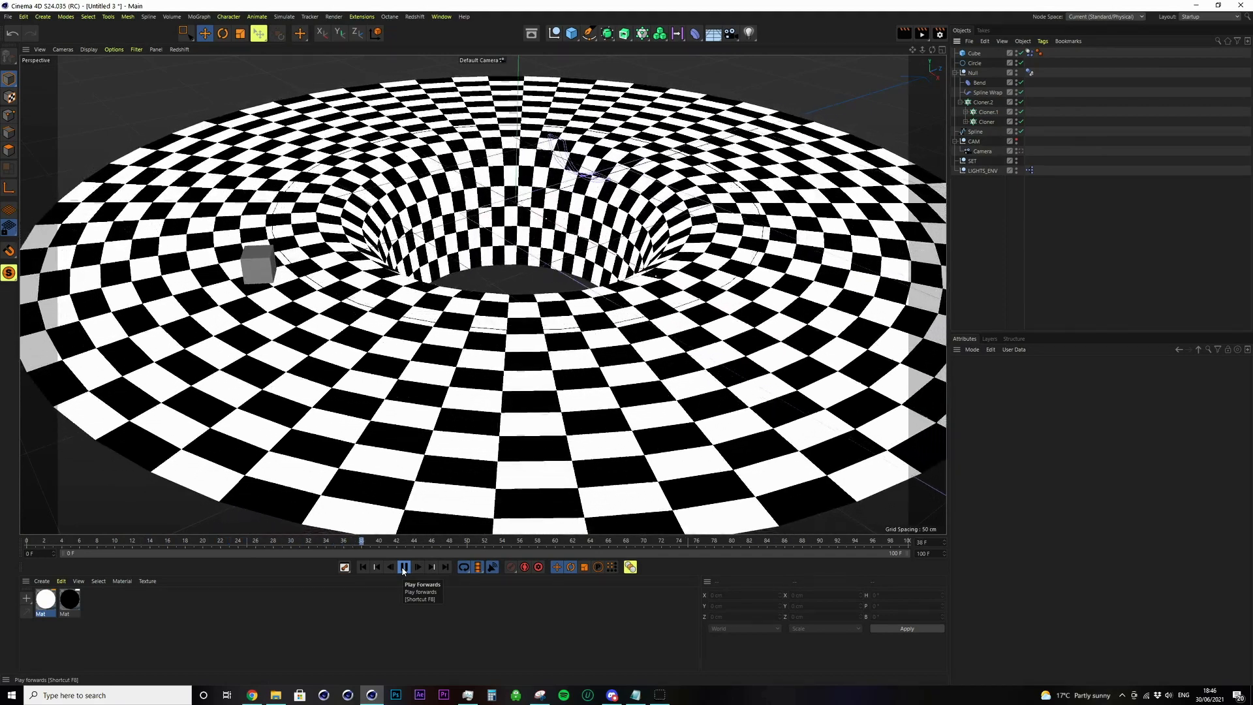
pyautogui.click(404, 566)
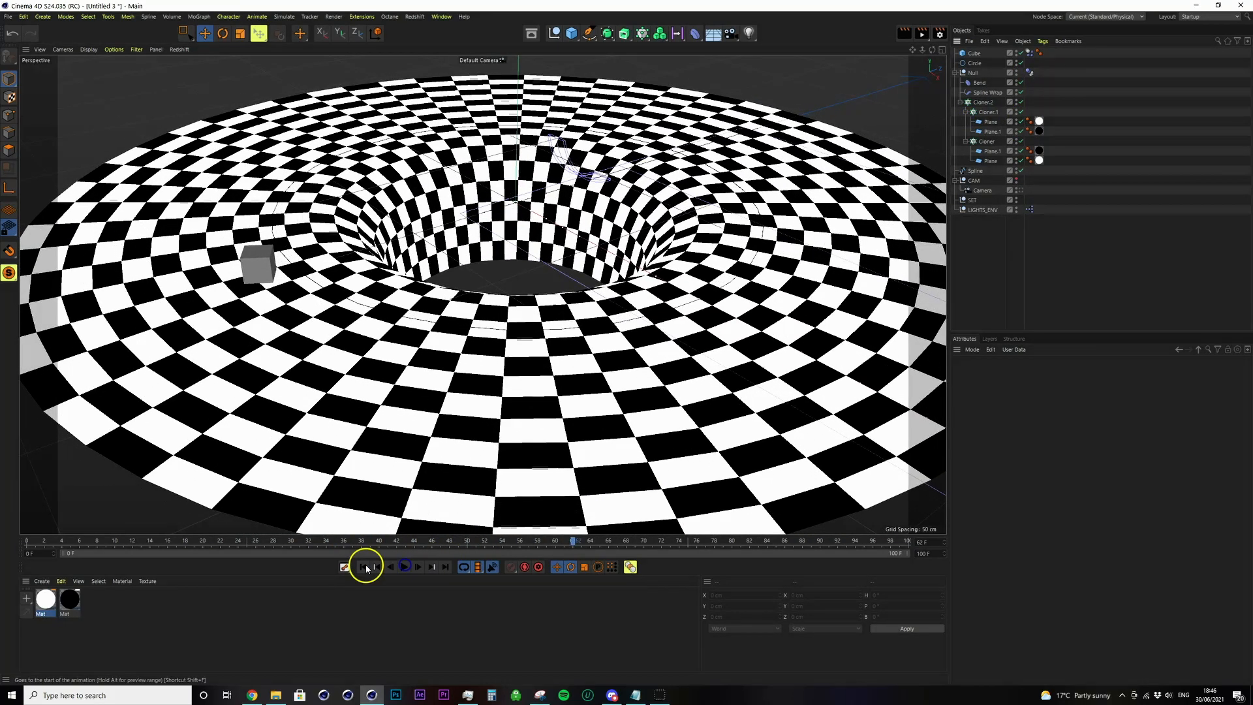
# Step: Rewind and replay the simulation, watching the cube drift toward the rim
pyautogui.click(1030, 73)
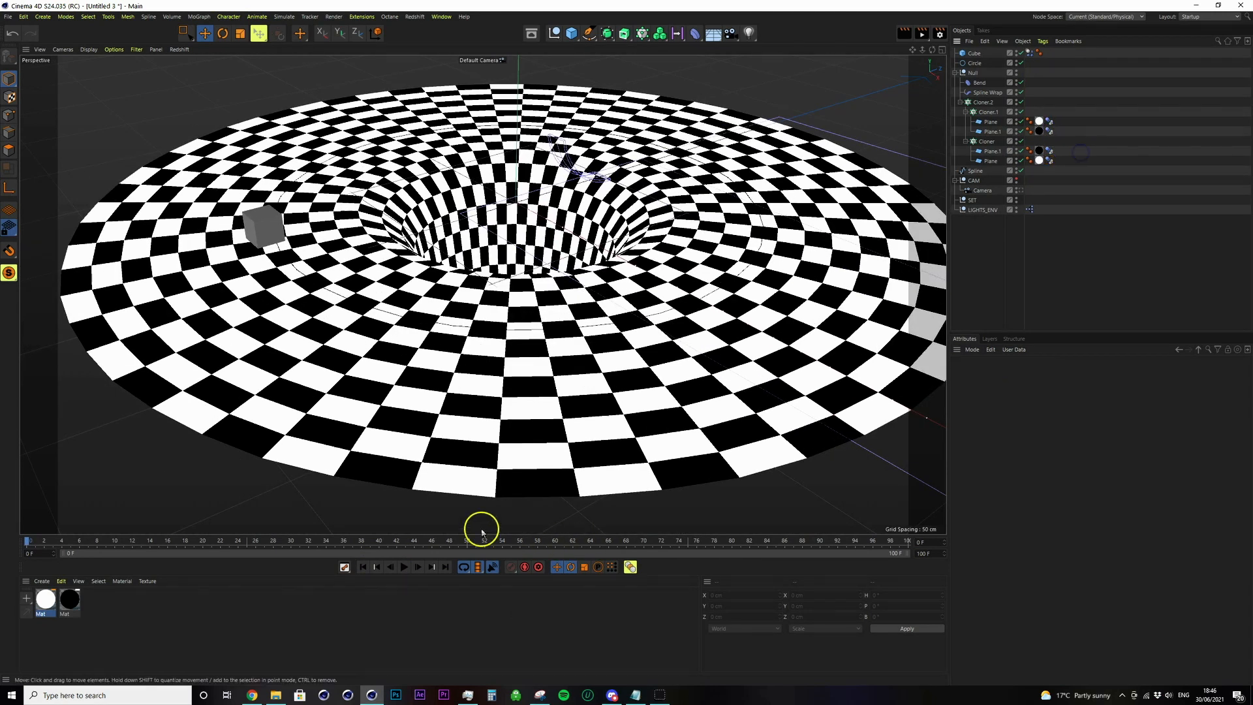
pyautogui.click(403, 566)
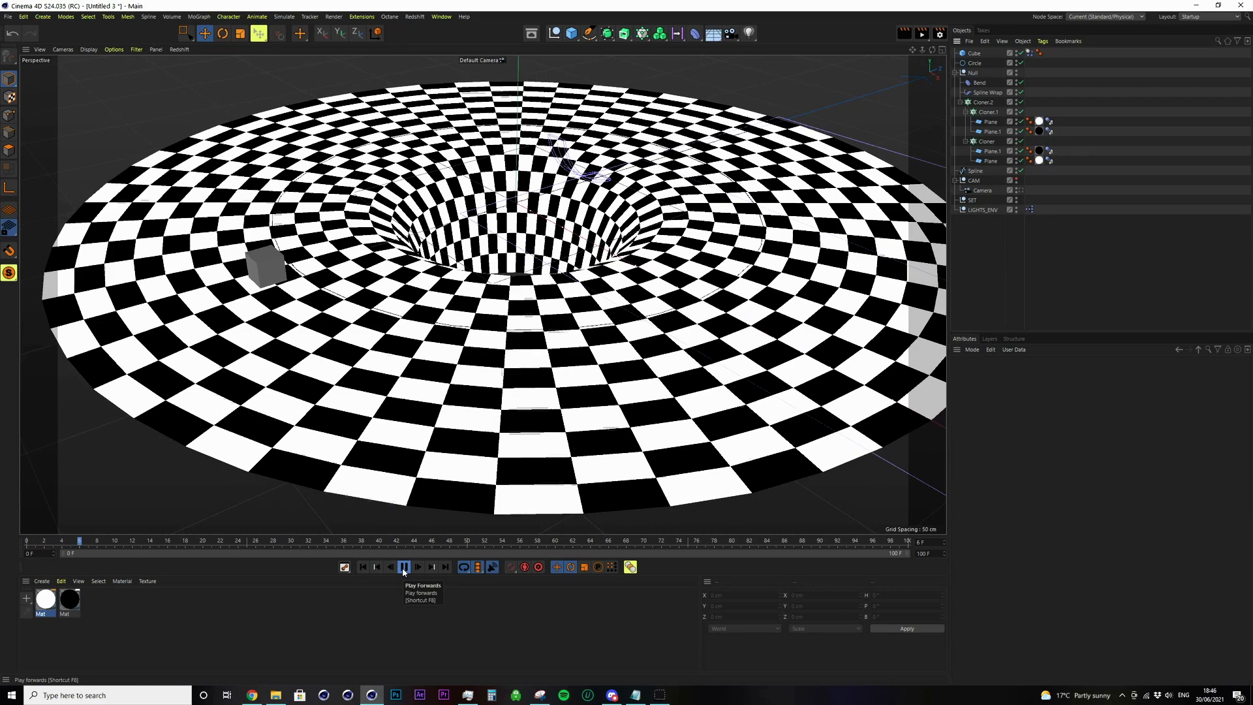
pyautogui.click(403, 567)
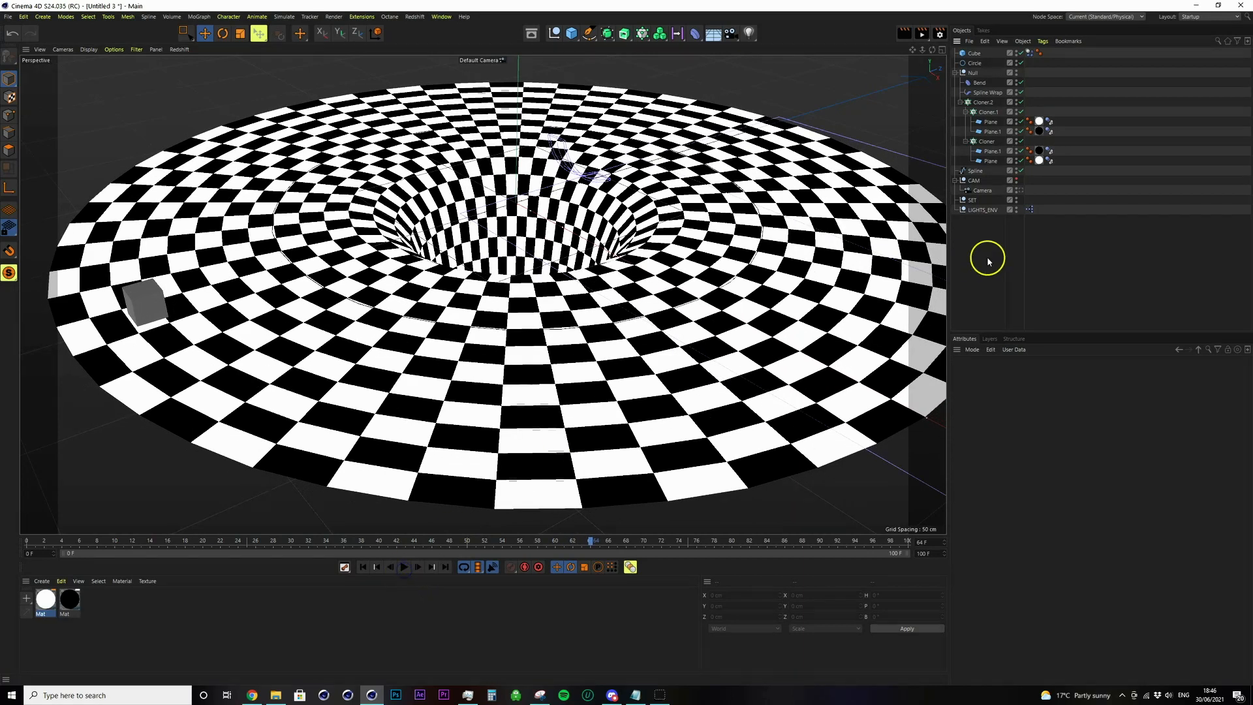
pyautogui.click(1049, 181)
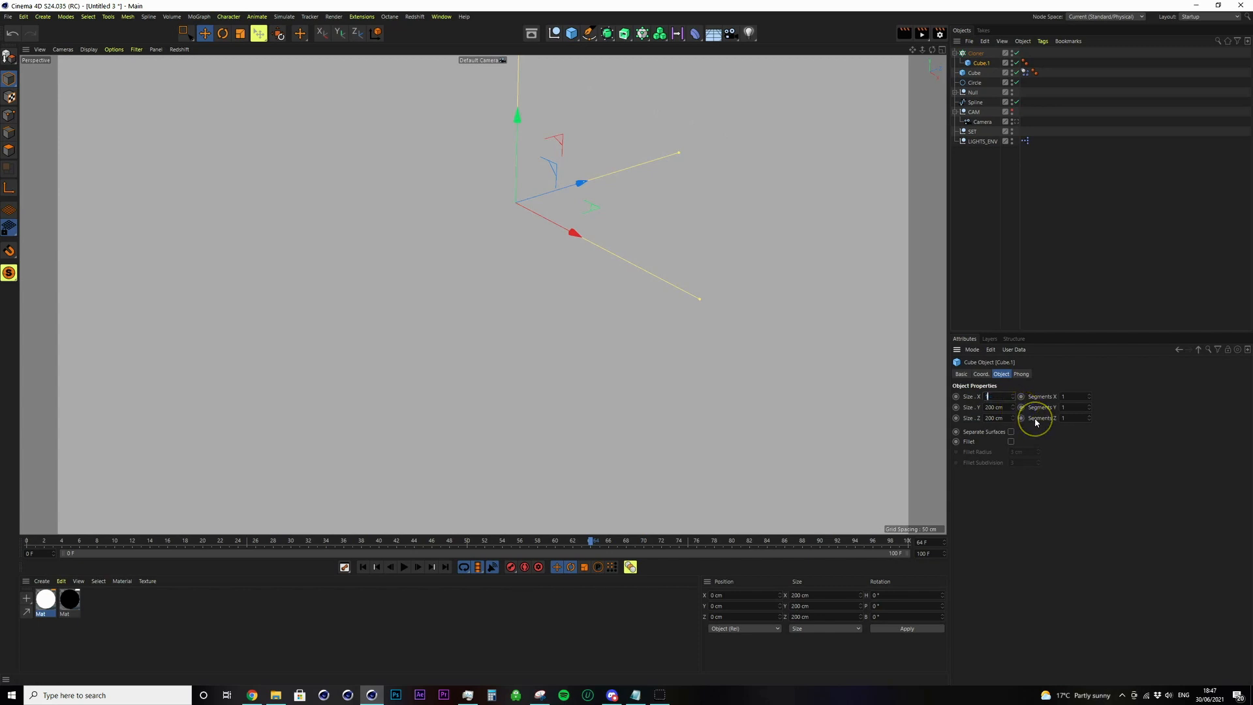
# Step: Size the Cloner's cube to 18 cm in X and 8 cm in Y, making thin tiles
pyautogui.write('18 cm')
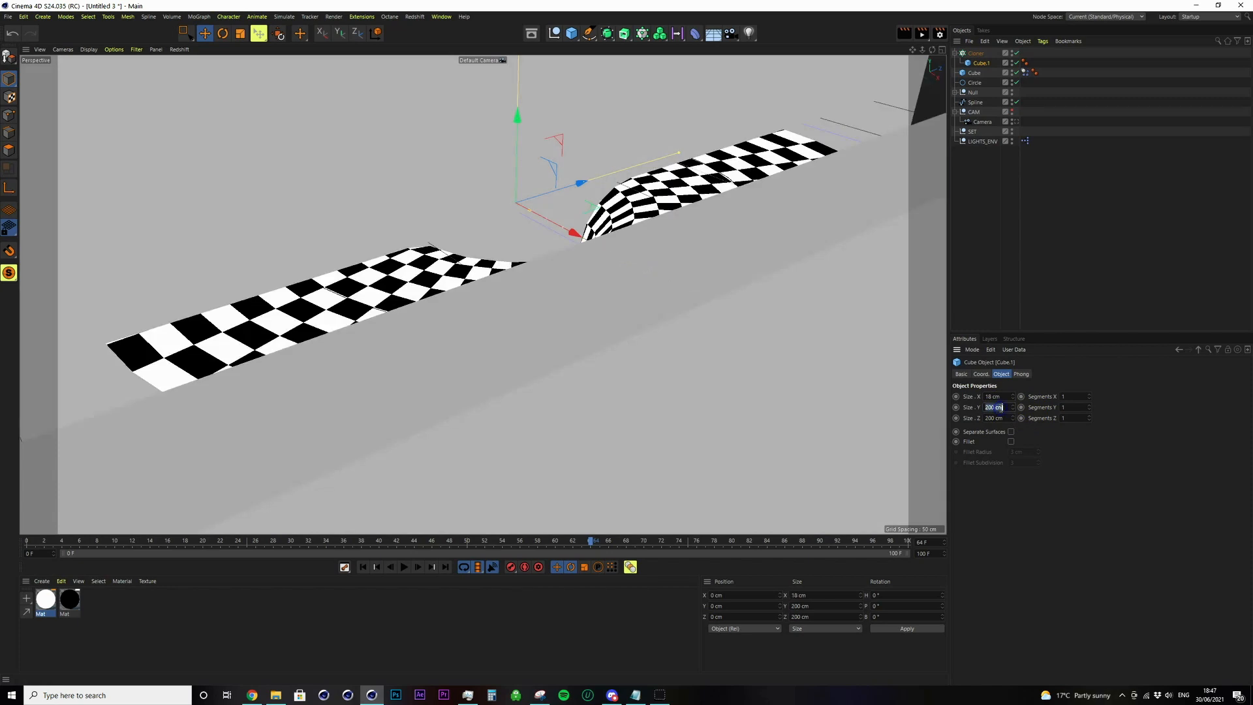
pyautogui.write('8 cm')
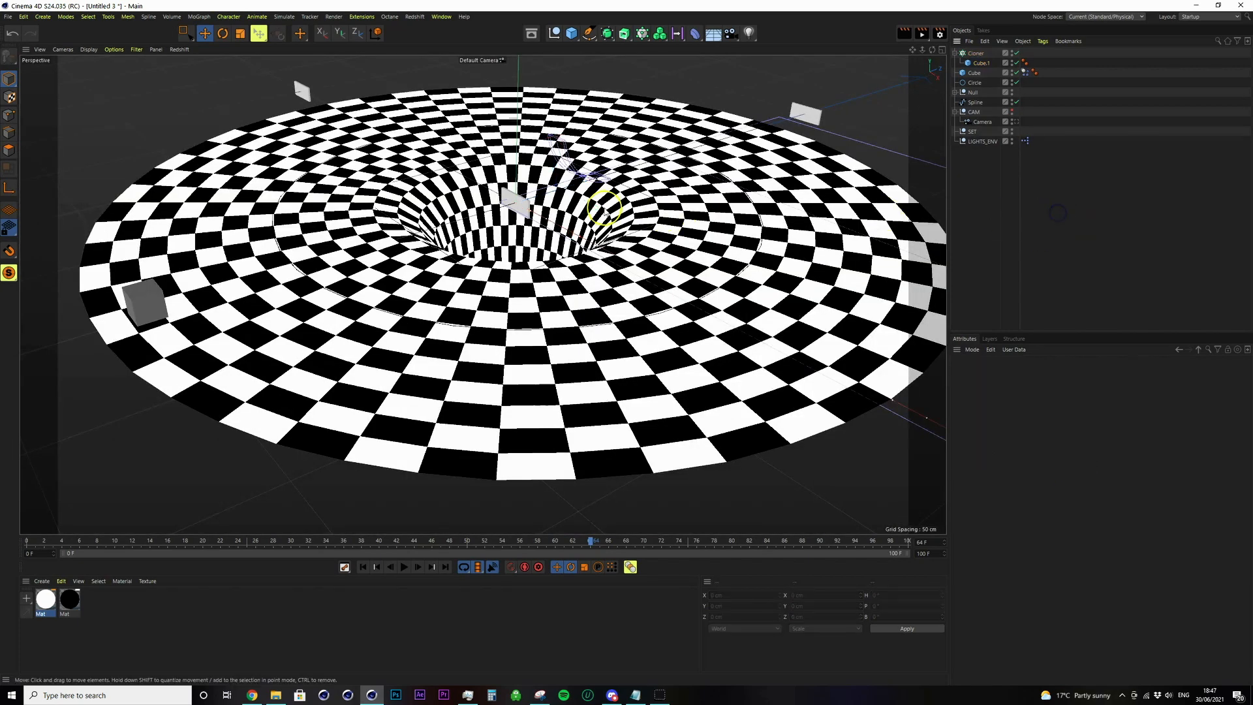
# Step: Wrap the disc's Null group in a Connect generator
pyautogui.click(976, 52)
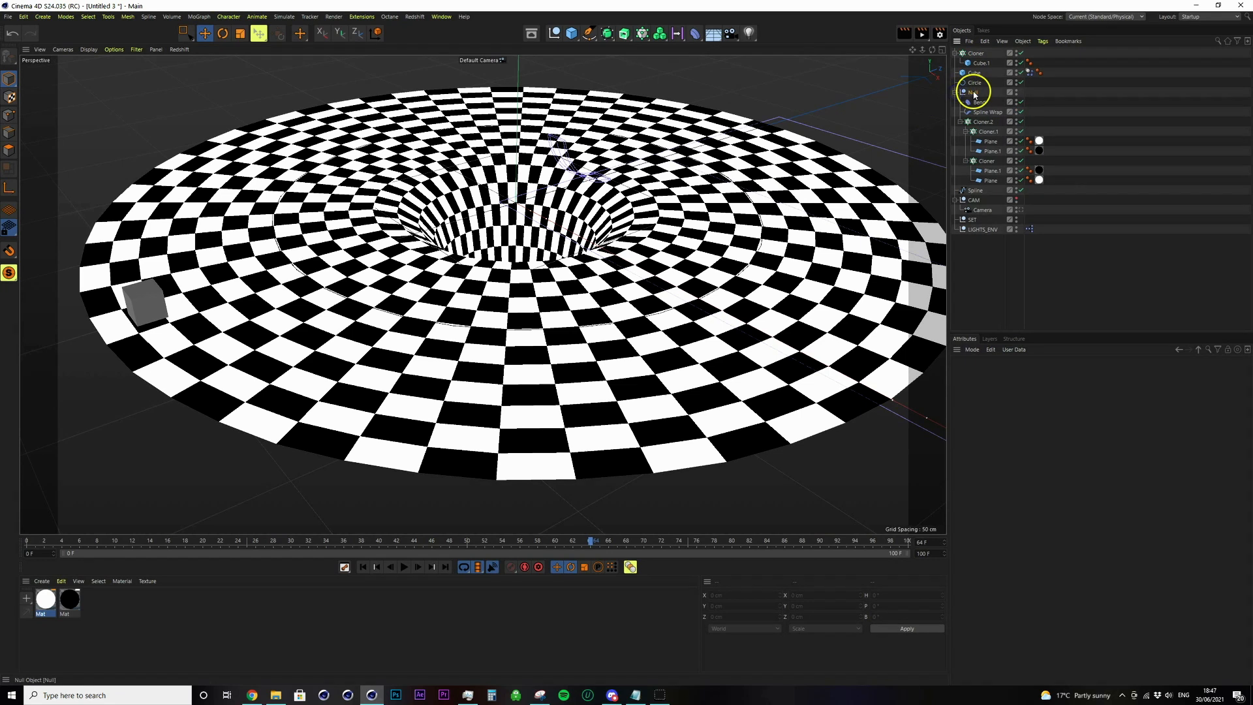
pyautogui.click(605, 34)
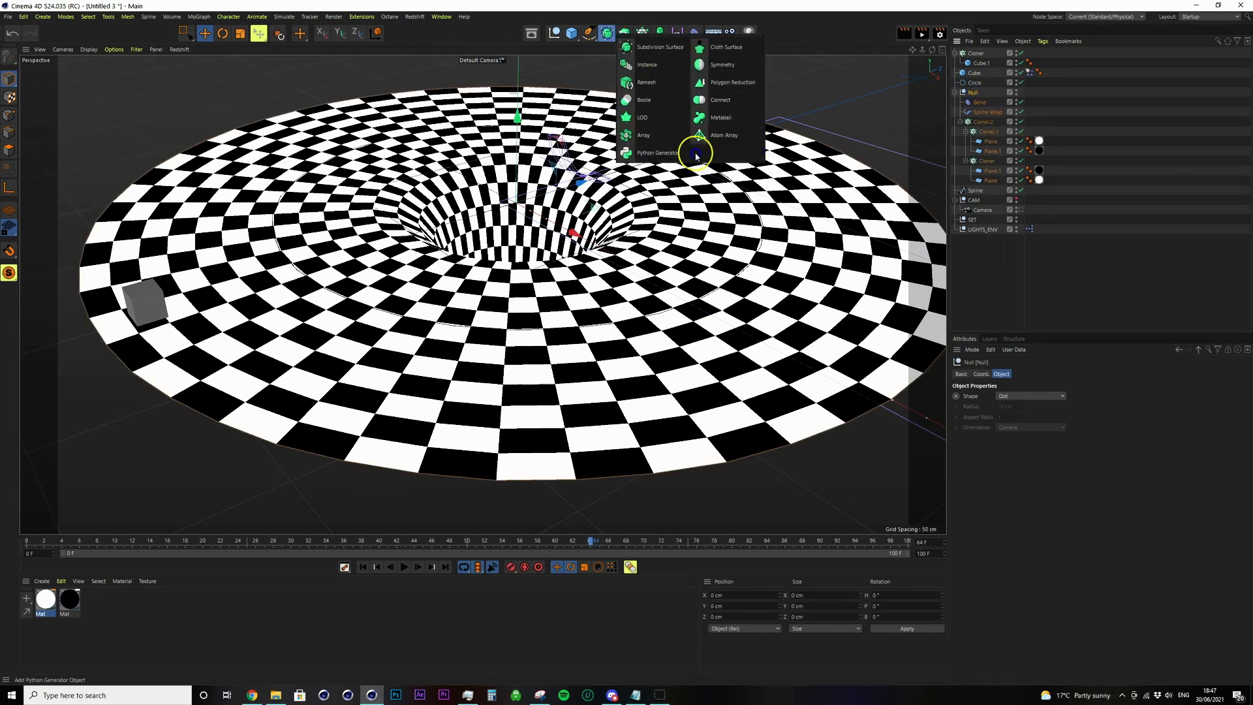
pyautogui.click(721, 99)
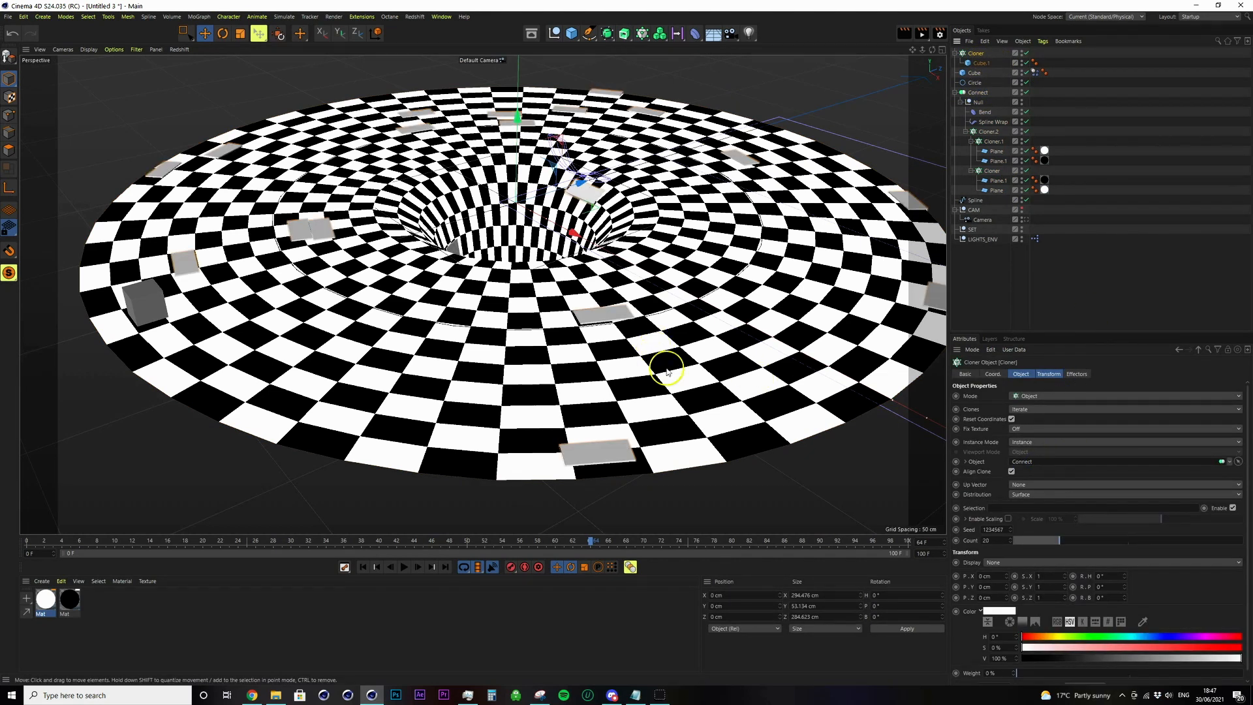
# Step: Distribute the tile clones on every polygon centre of the Connect object and adjust their transform
pyautogui.click(1125, 494)
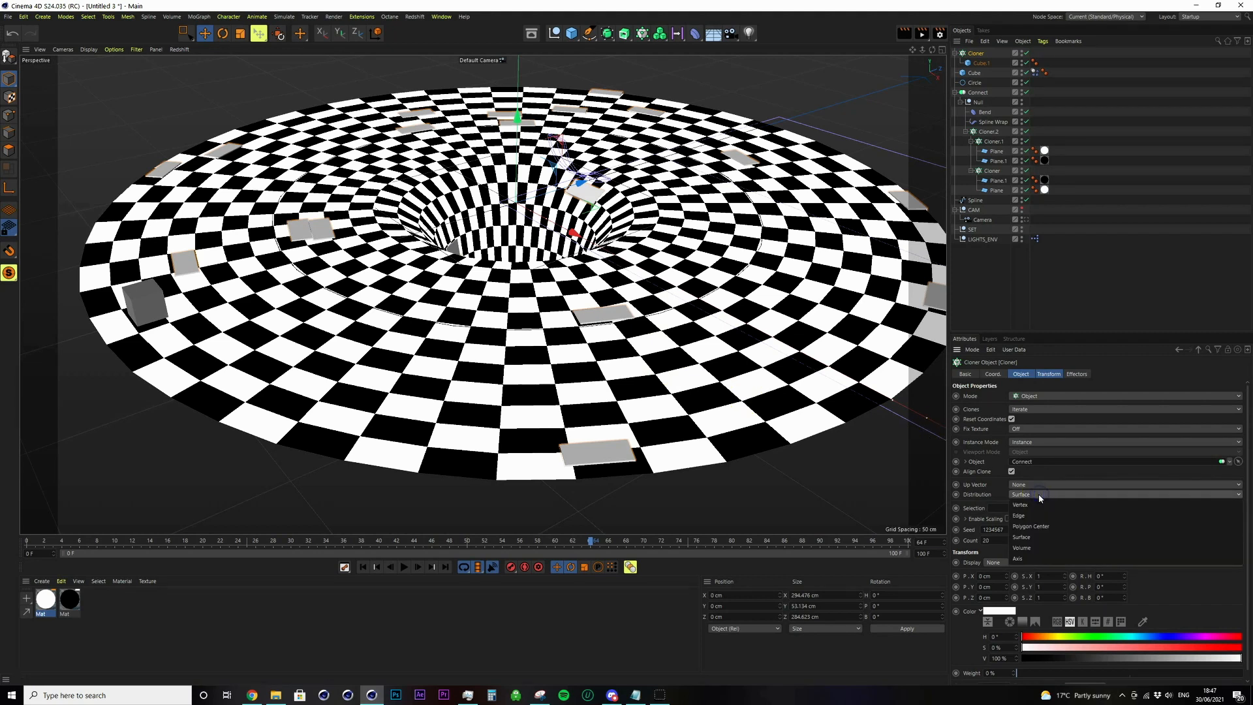
pyautogui.click(1031, 526)
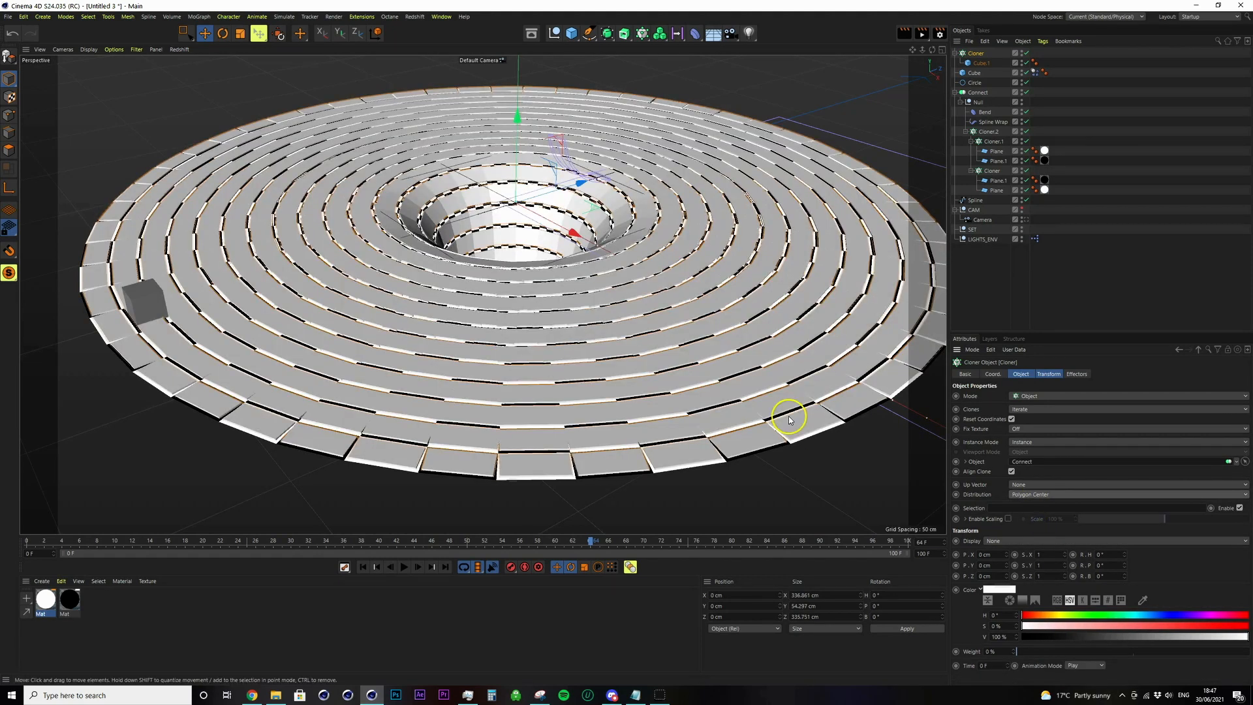
pyautogui.click(1048, 373)
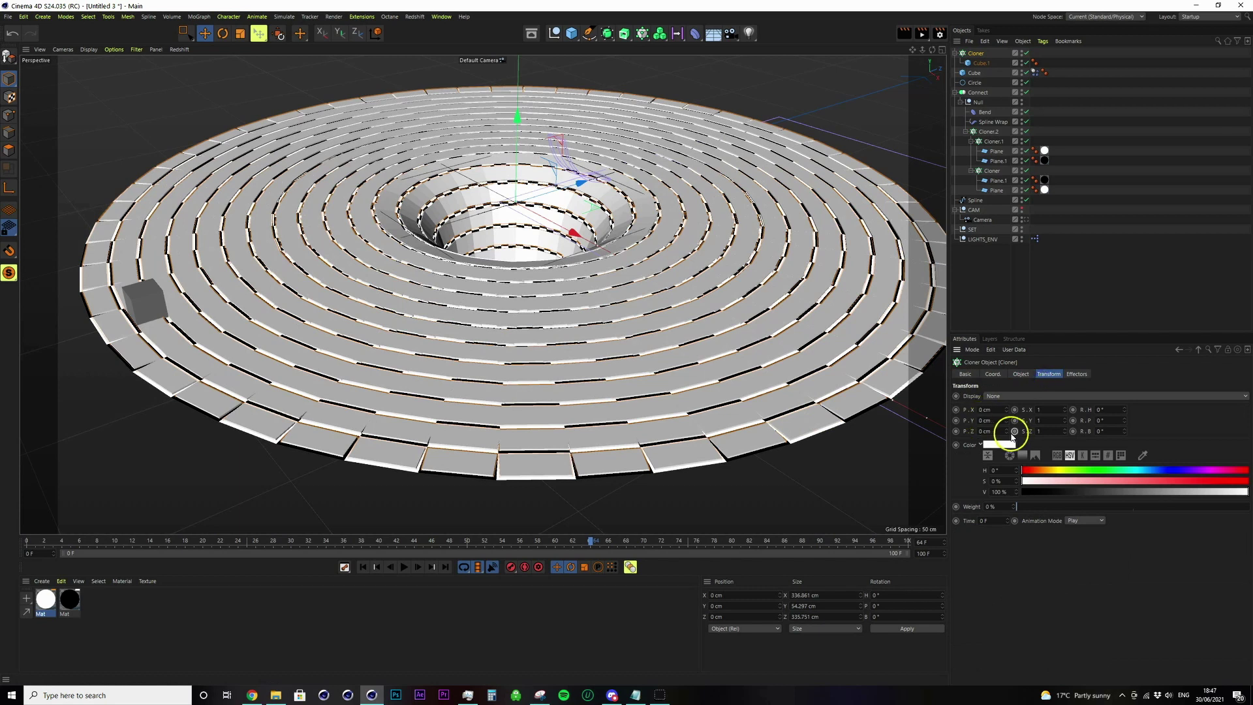
pyautogui.click(984, 430)
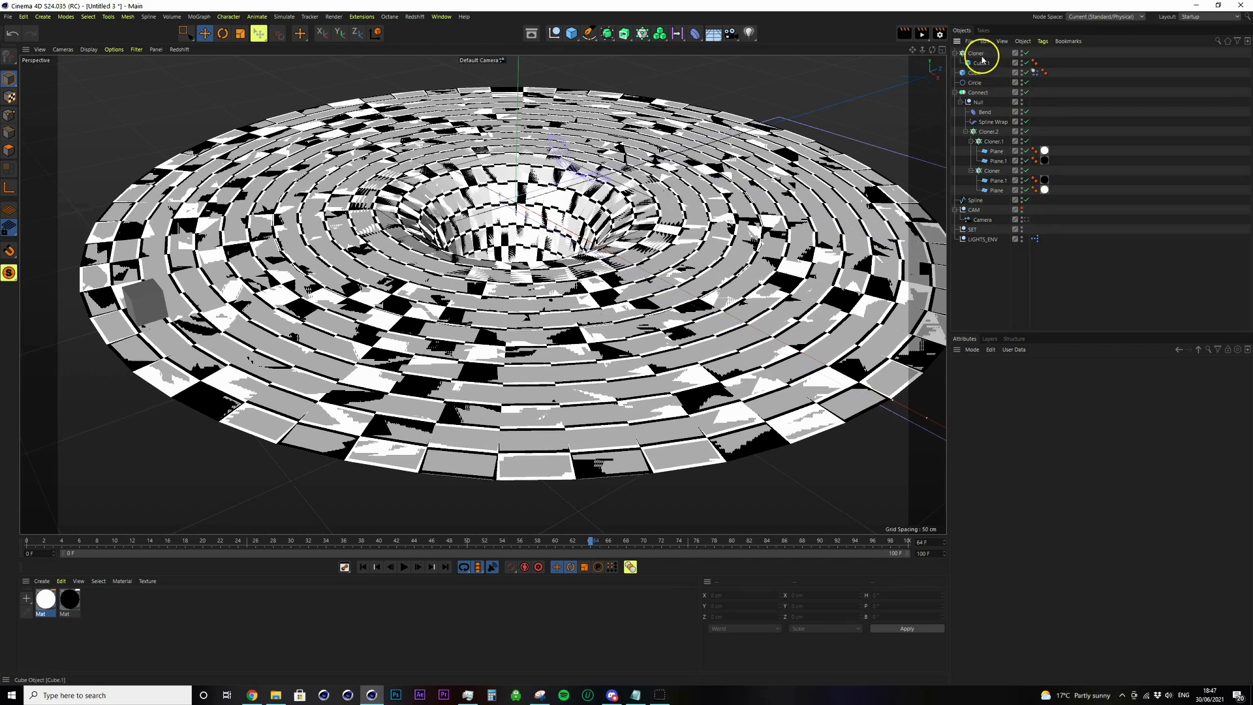
# Step: Hide the tile Cloner, replay the cube sliding toward the hole, and select the connected disc
pyautogui.rightClick(977, 52)
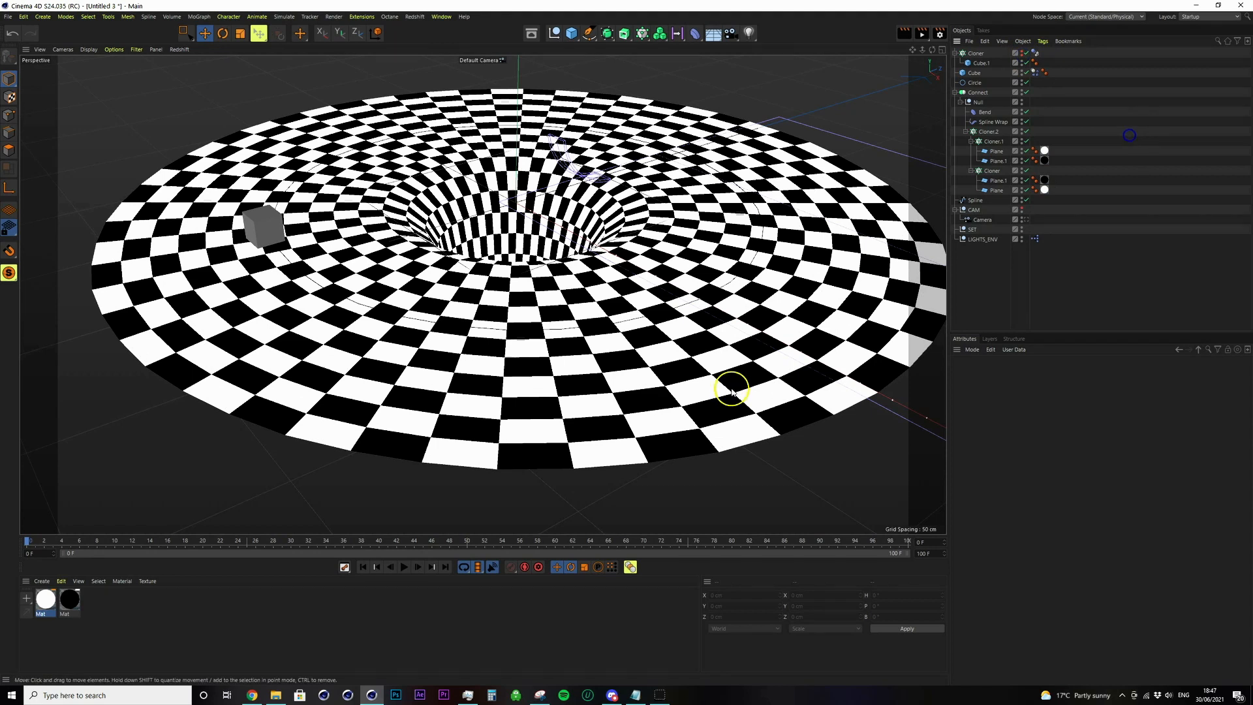
pyautogui.click(403, 566)
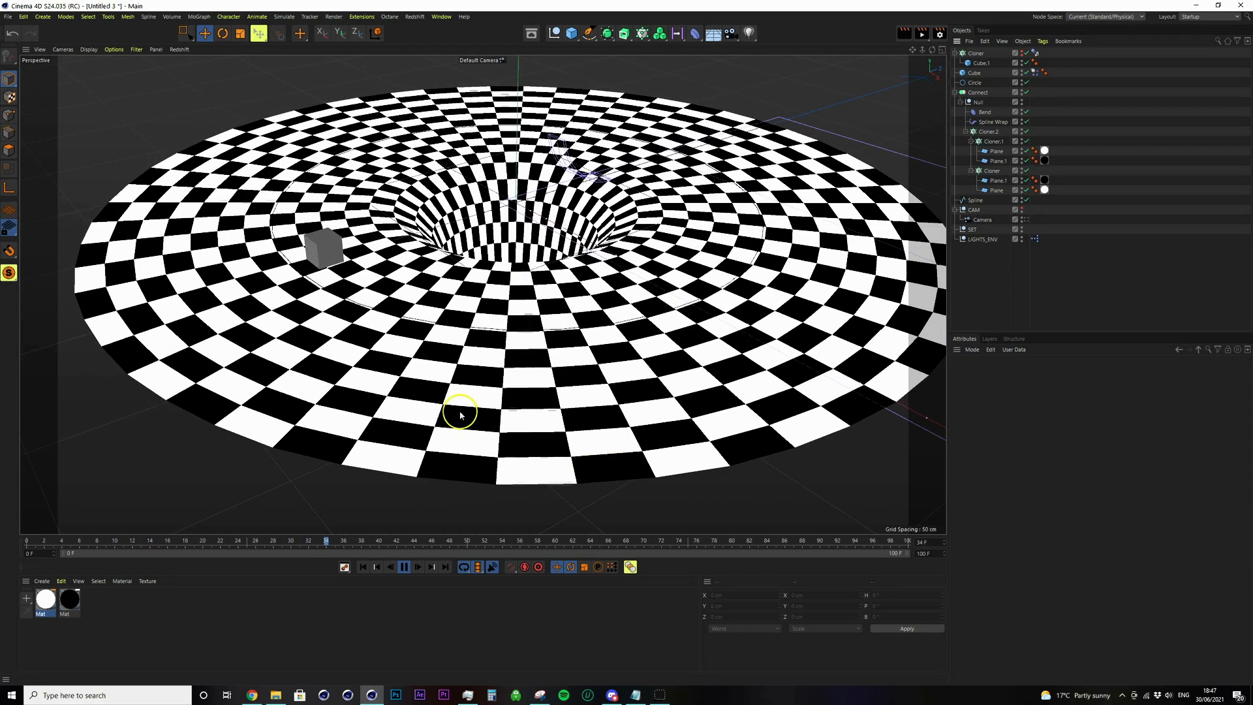
pyautogui.click(404, 566)
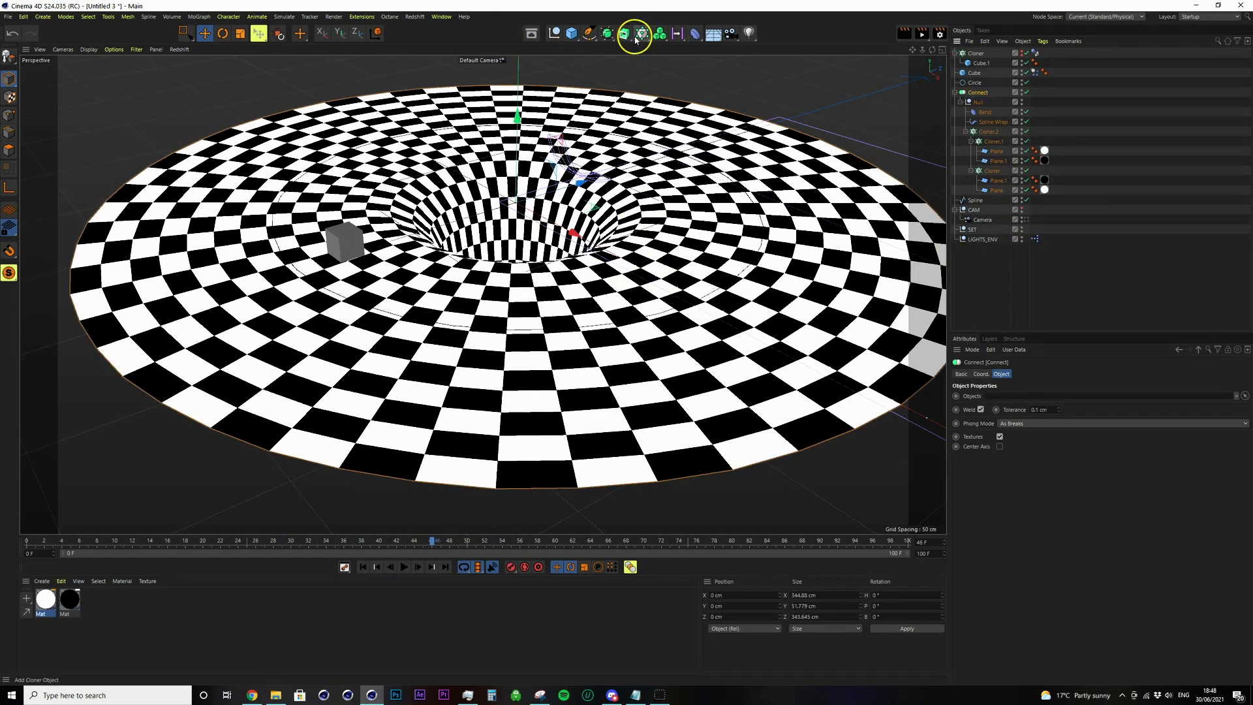
# Step: Place the Connect object inside a Subdivision Surface to smooth the disc, then deselect
pyautogui.click(640, 34)
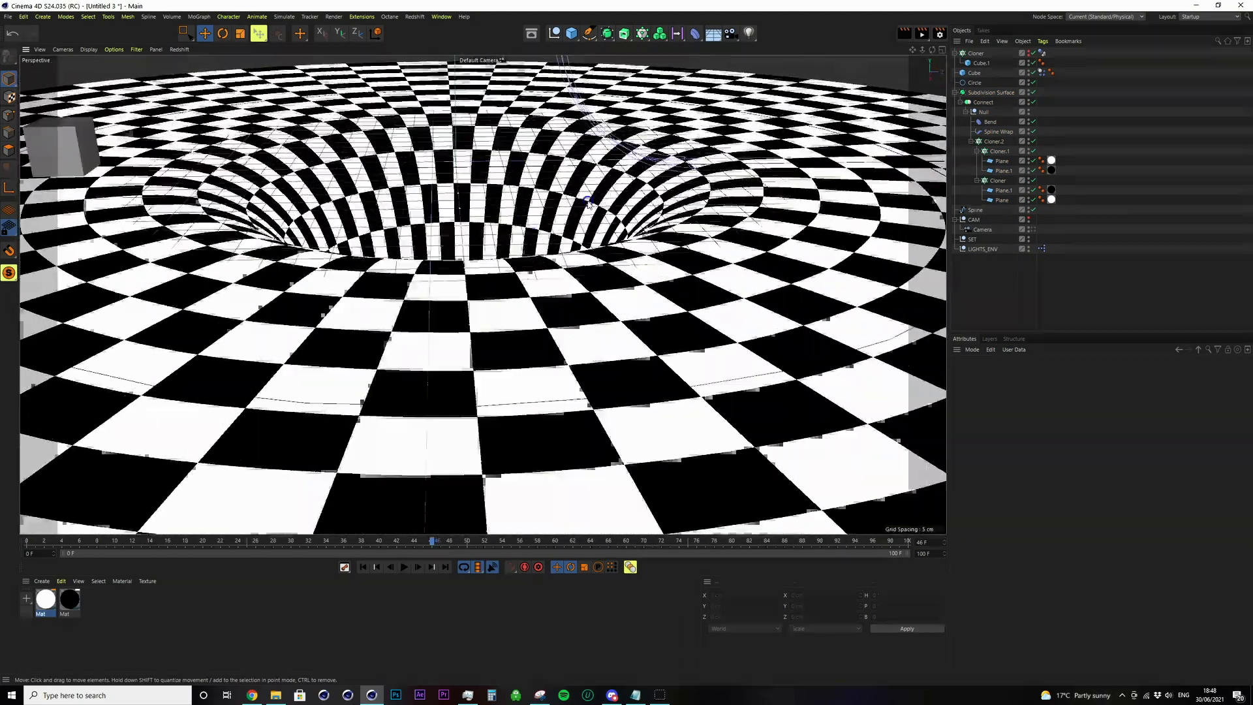
pyautogui.click(405, 566)
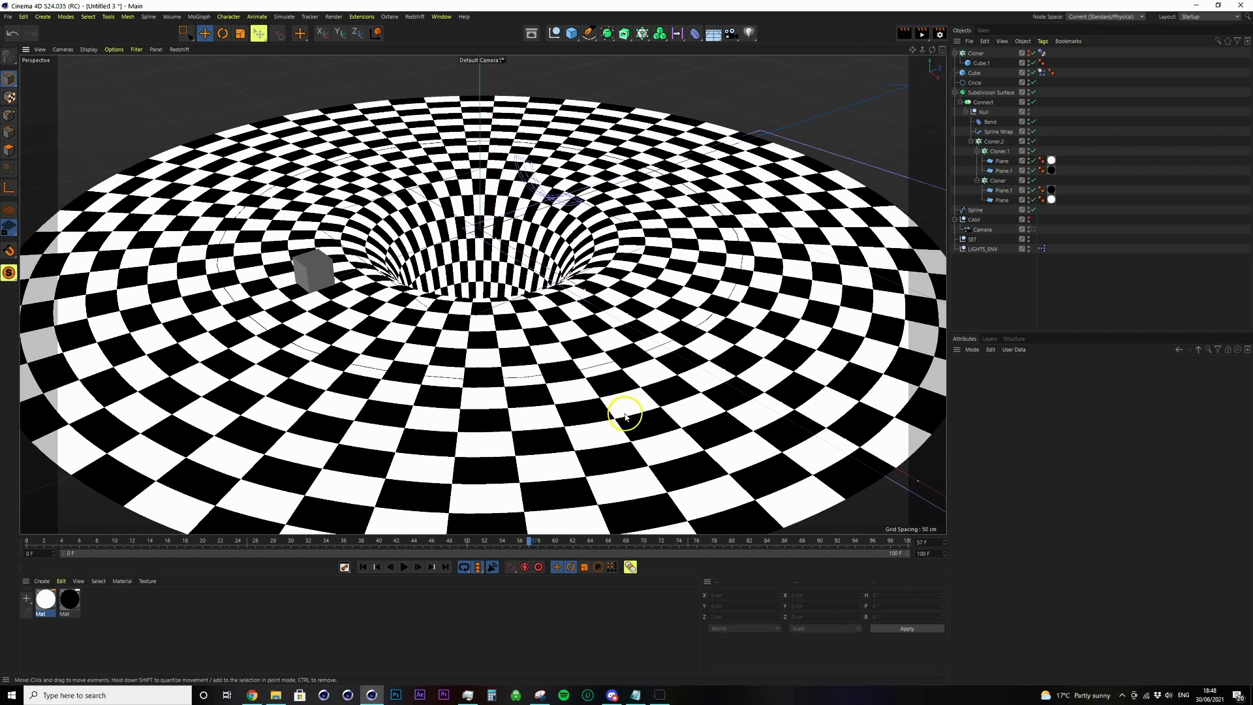
pyautogui.moveTo(611, 407)
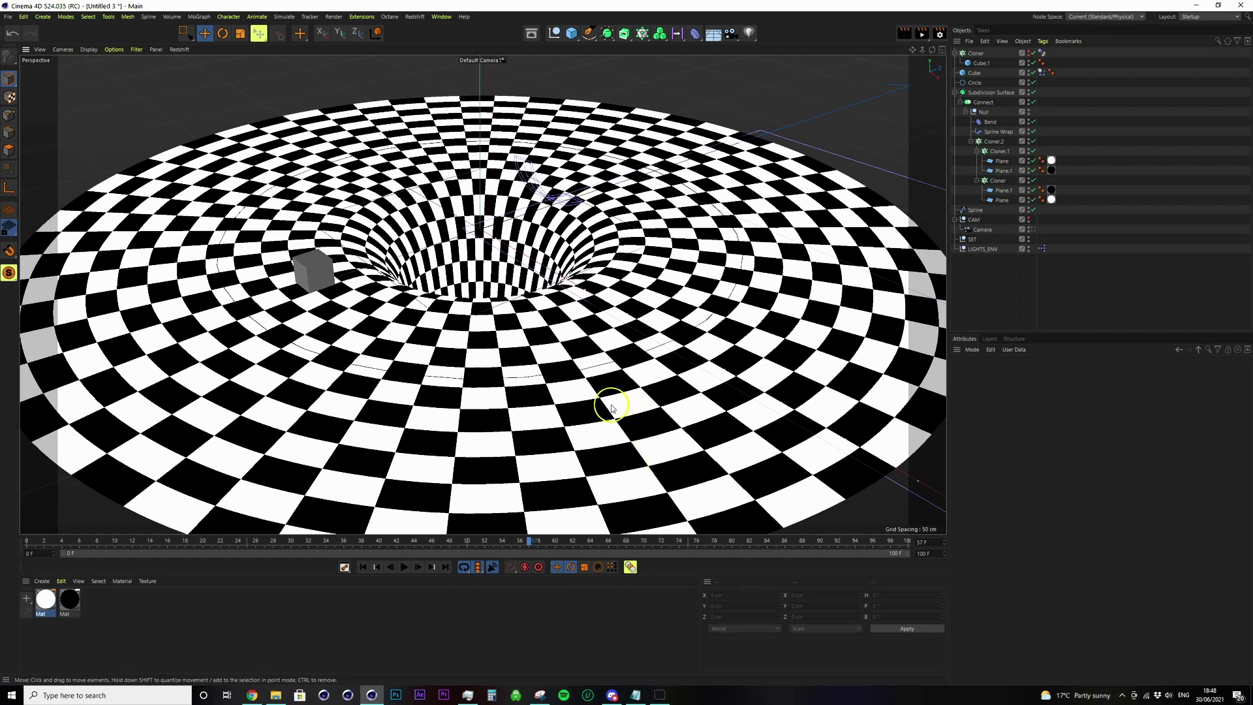